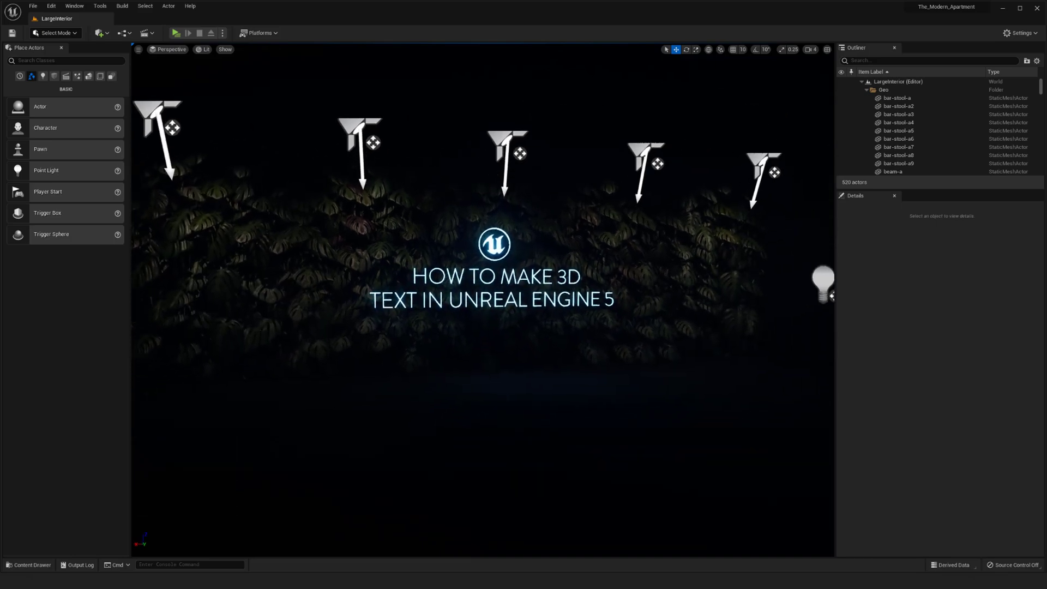
Browse the Window menu, then bring up the Edit menu's commands
click(74, 6)
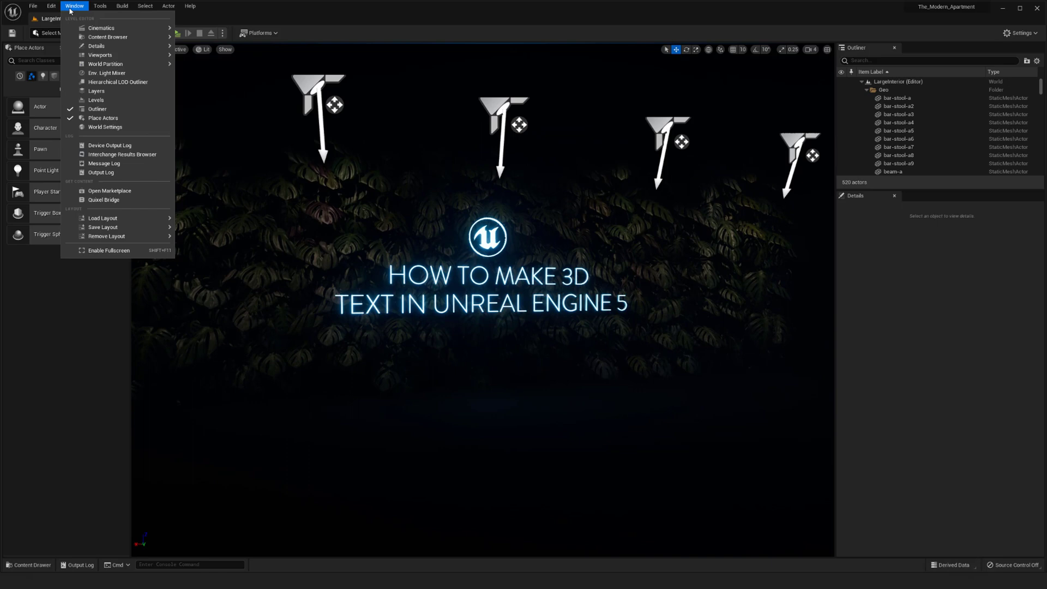
click(51, 6)
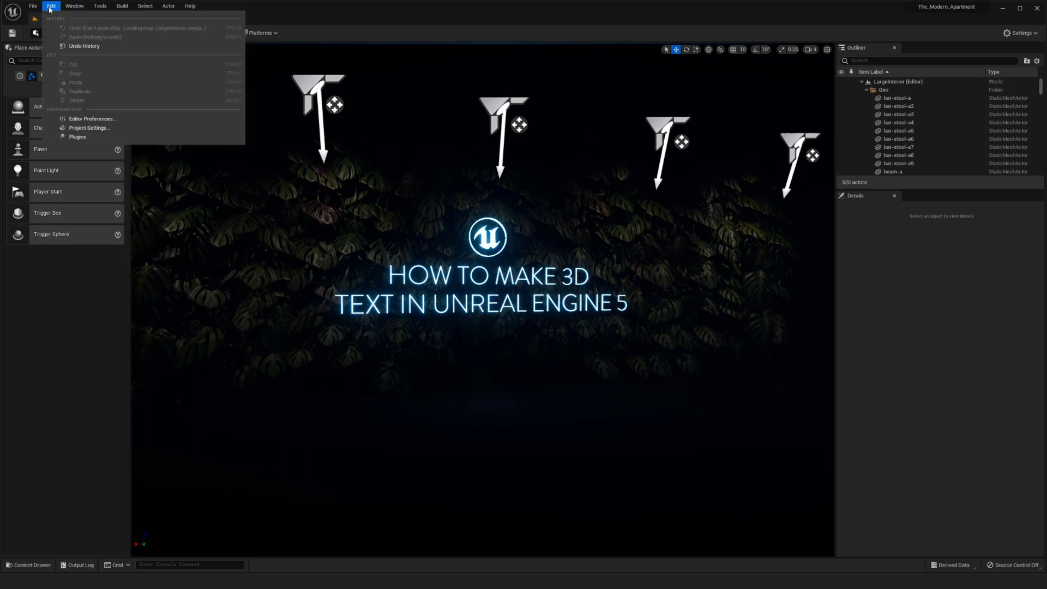
Search the Plugins list for 'tex' to confirm Text 3D is ticked, then close the list
click(77, 136)
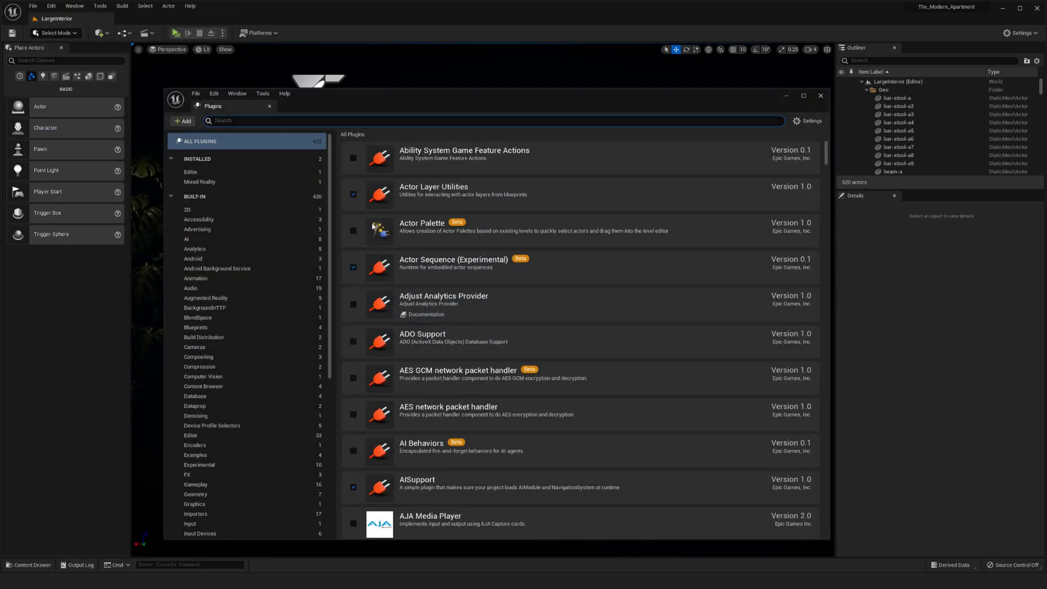
text(text)
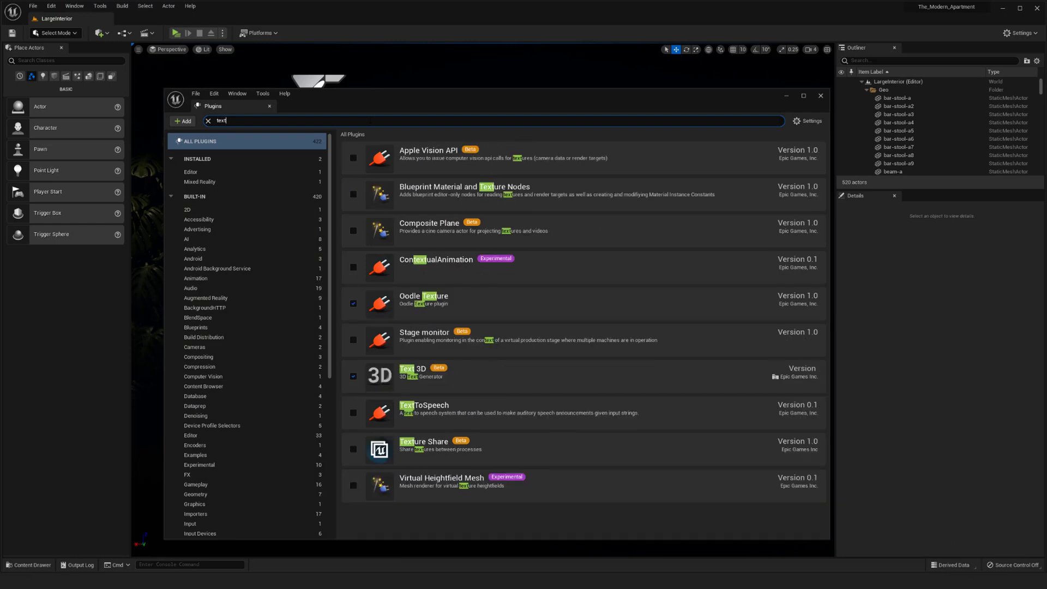
mouse_move(256, 134)
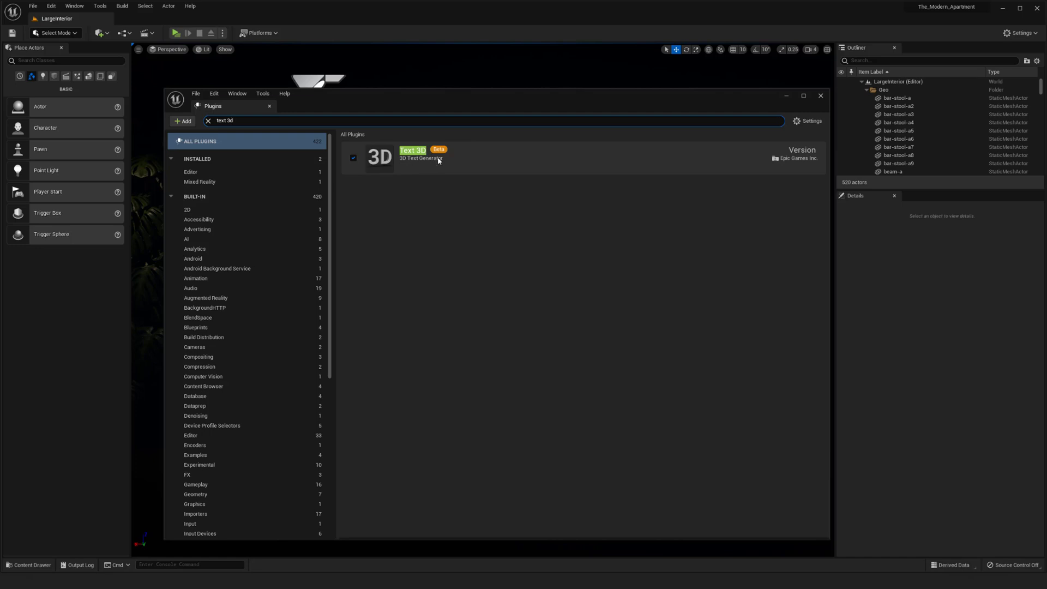
mouse_move(647, 158)
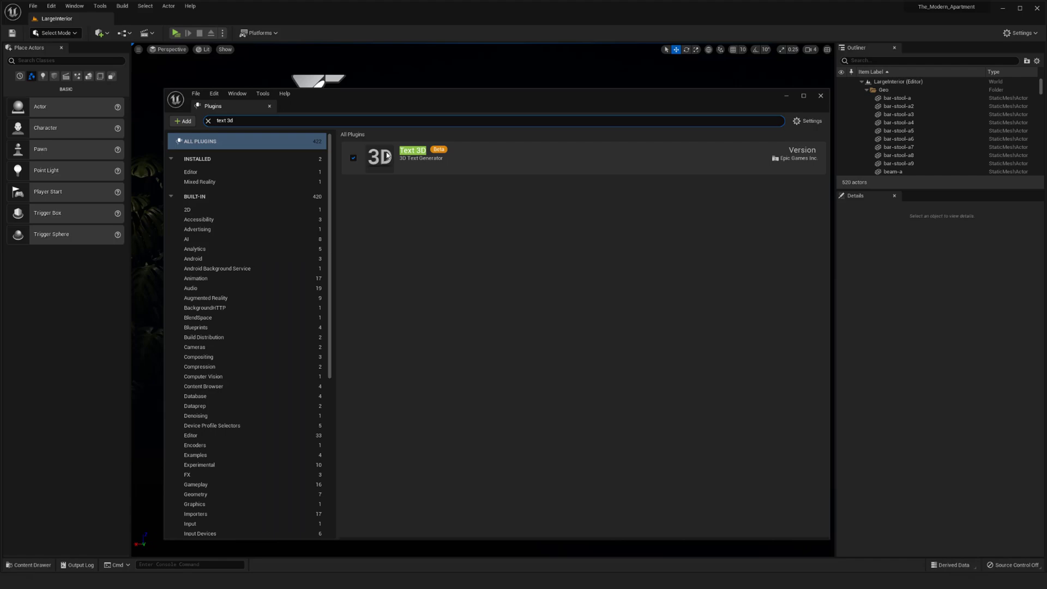
click(821, 95)
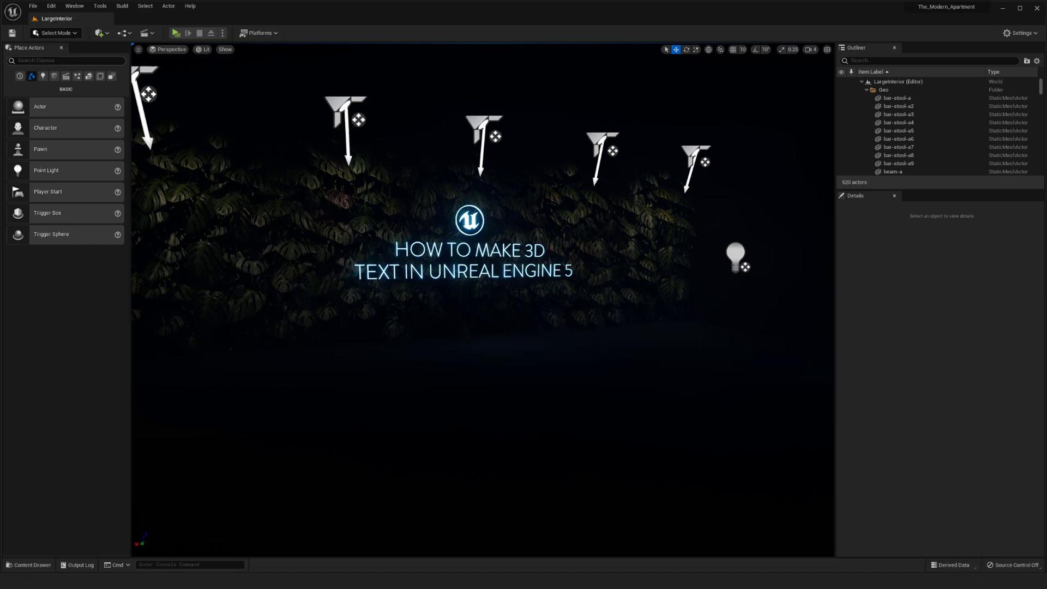
Place a Text 3D actor from the 'text' search and scroll Details to its Text 3D section
text(text)
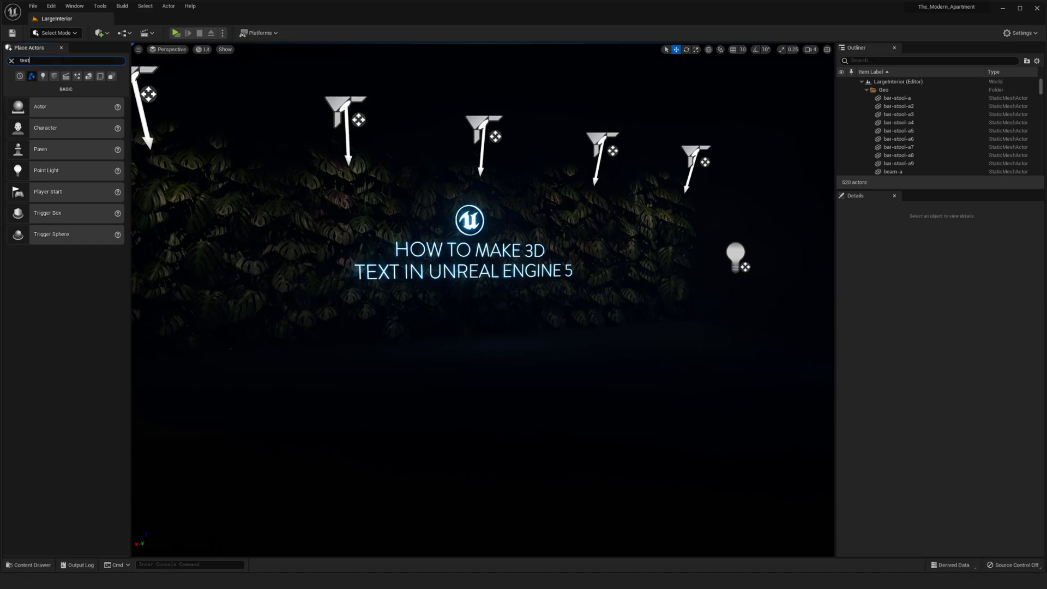
text(text)
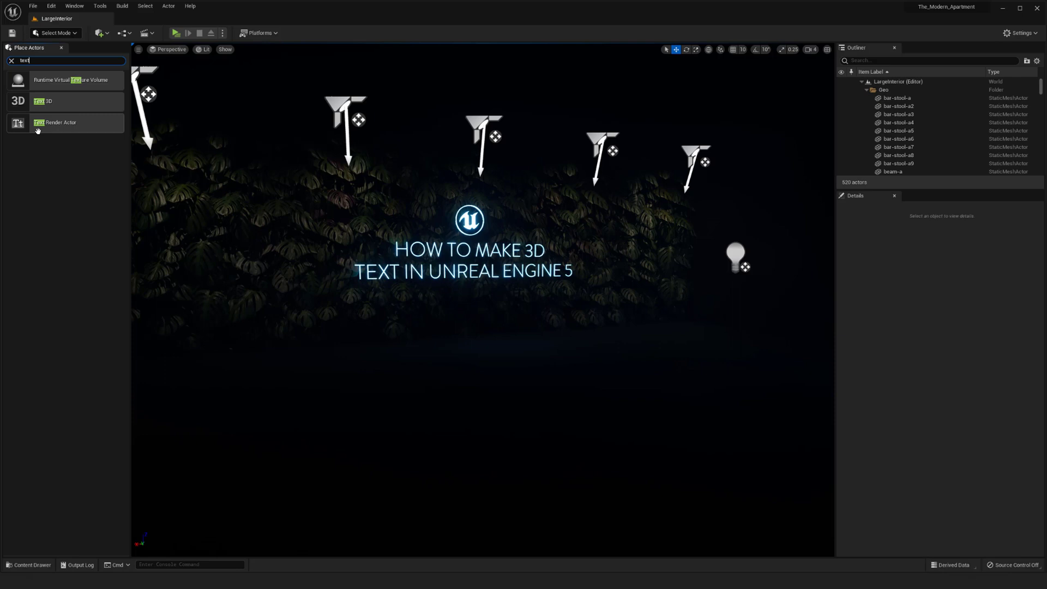
mouse_move(44, 101)
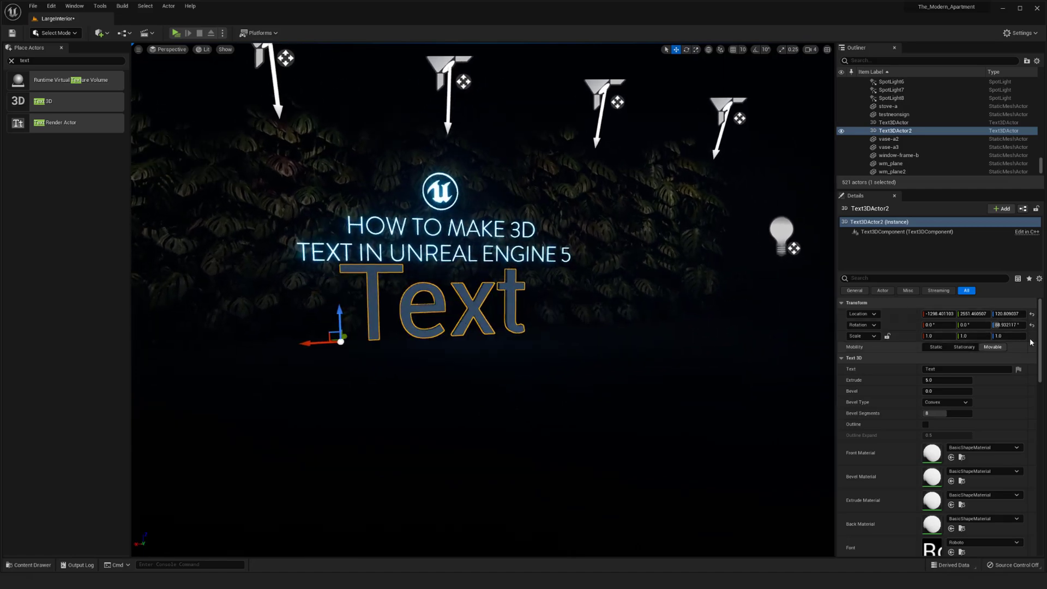
scroll(down, 3)
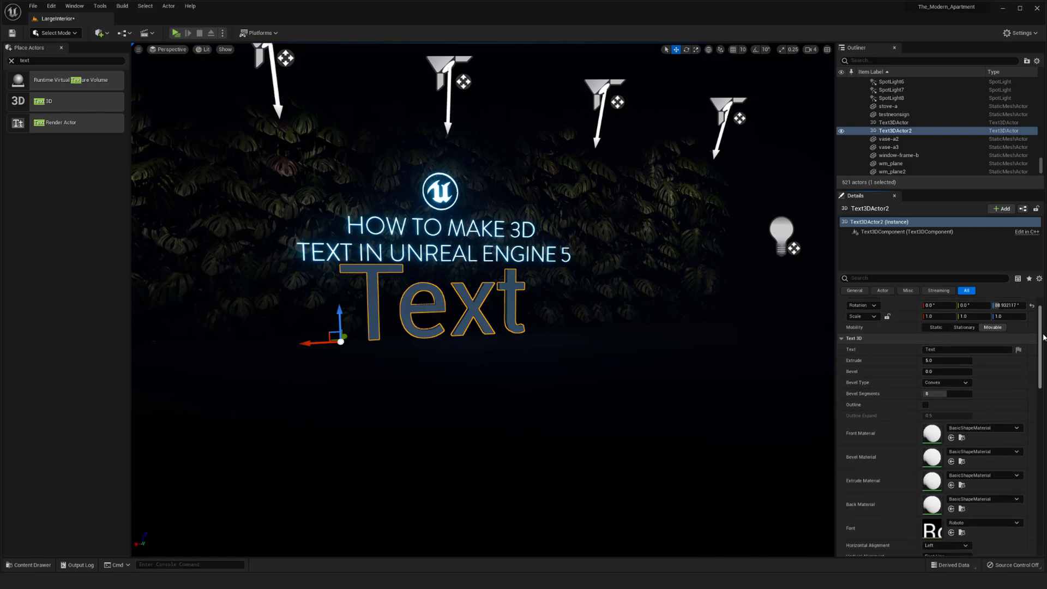
scroll(down, 3)
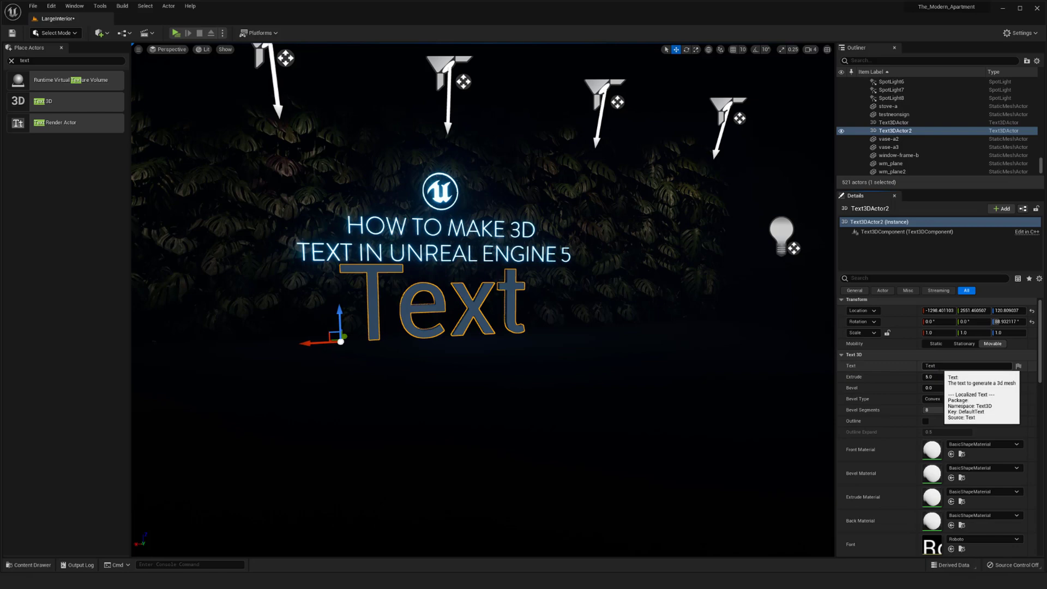
Replace the 3D text with 'Unreal Engine 5' and view the Bevel Type options
click(966, 365)
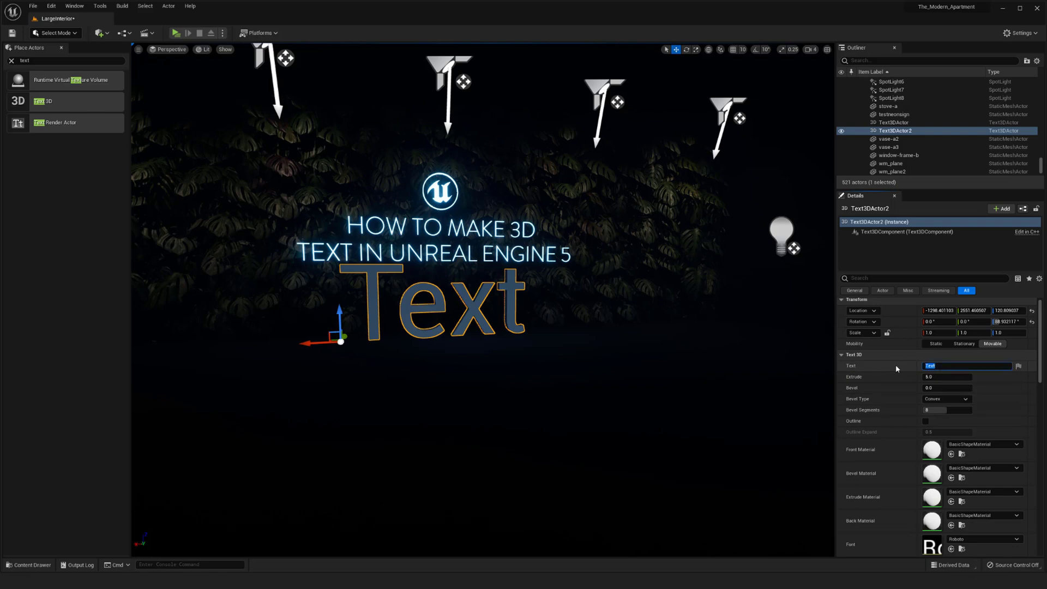
text(Unreal Engine 5)
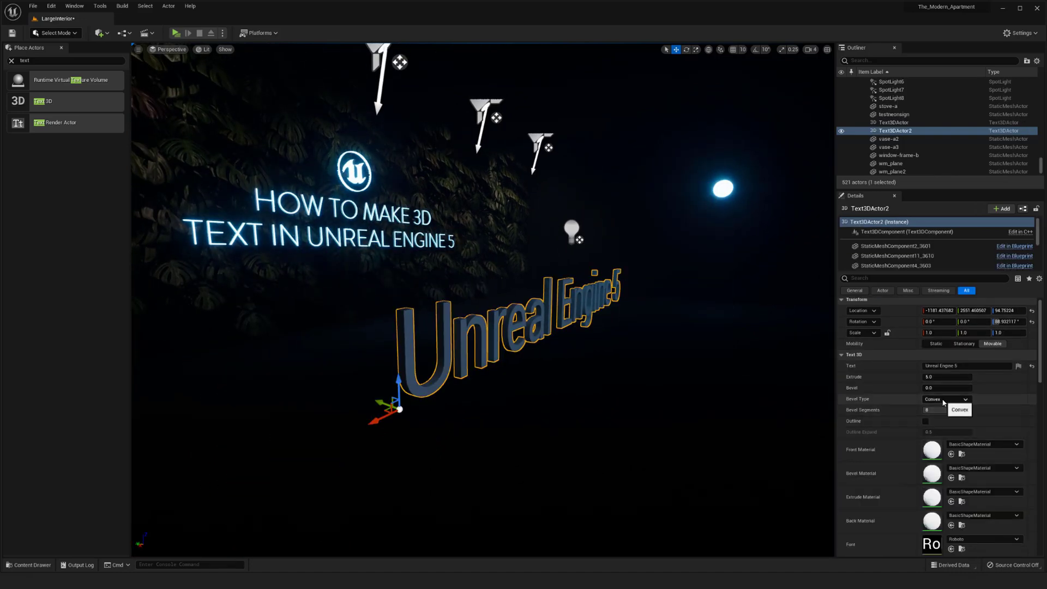
click(966, 399)
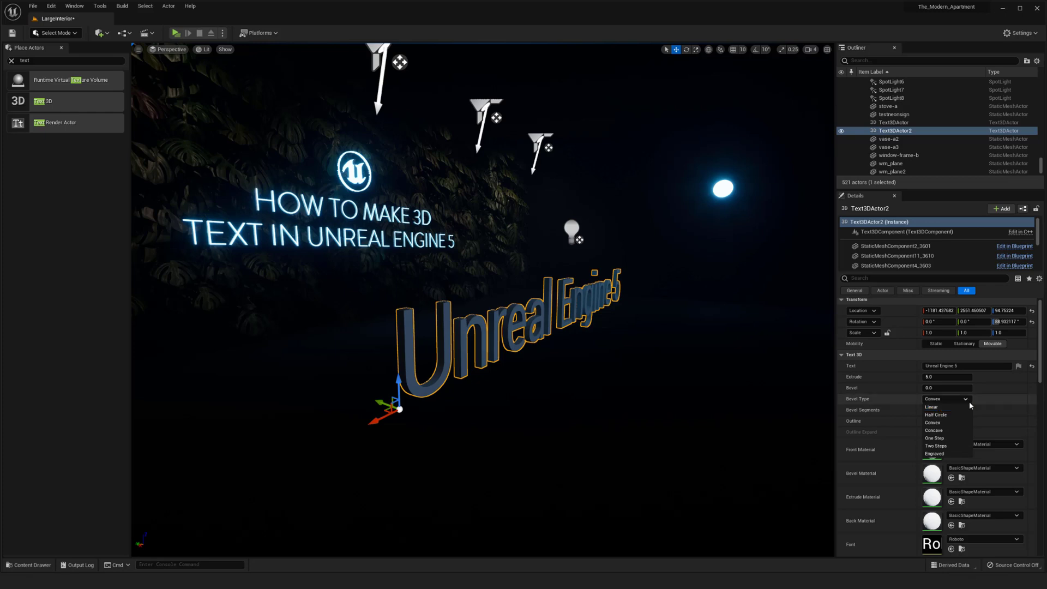
mouse_move(934, 430)
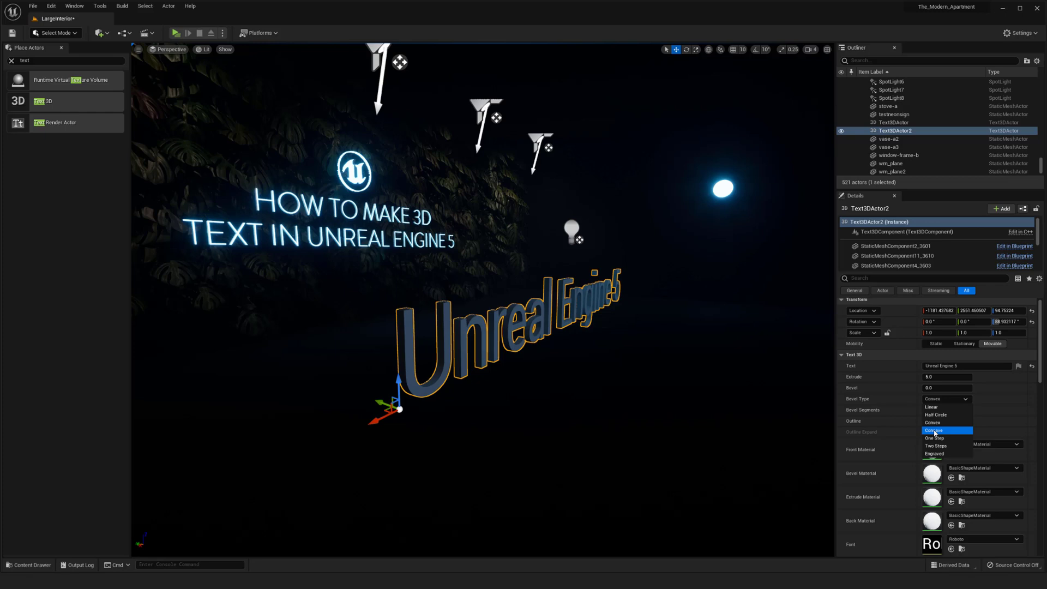
mouse_move(932, 407)
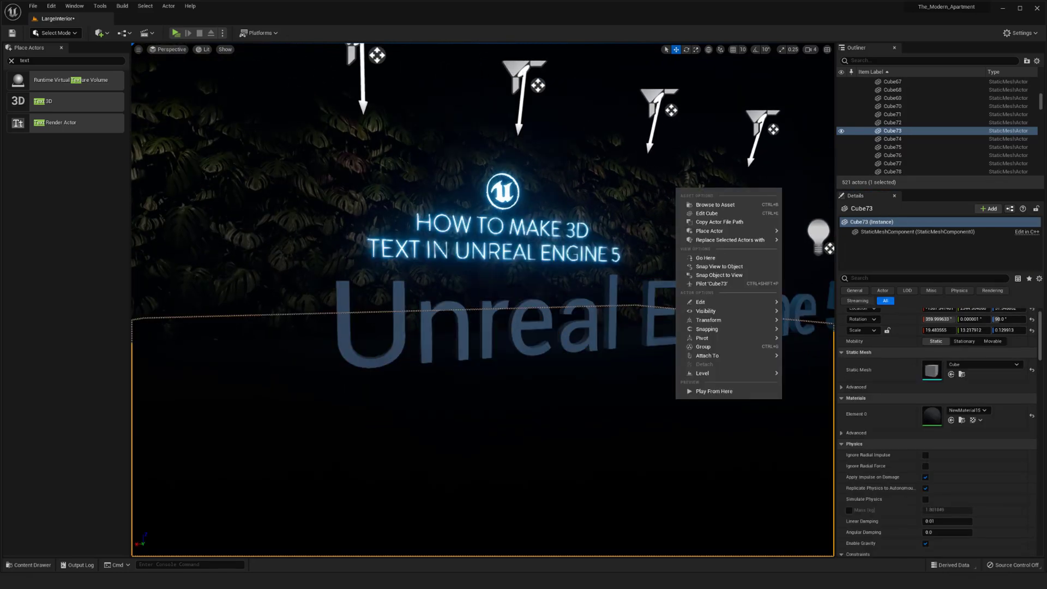
Enable Outline on Text3DActor2 and inspect the title's Emissive-a Front Material
click(895, 130)
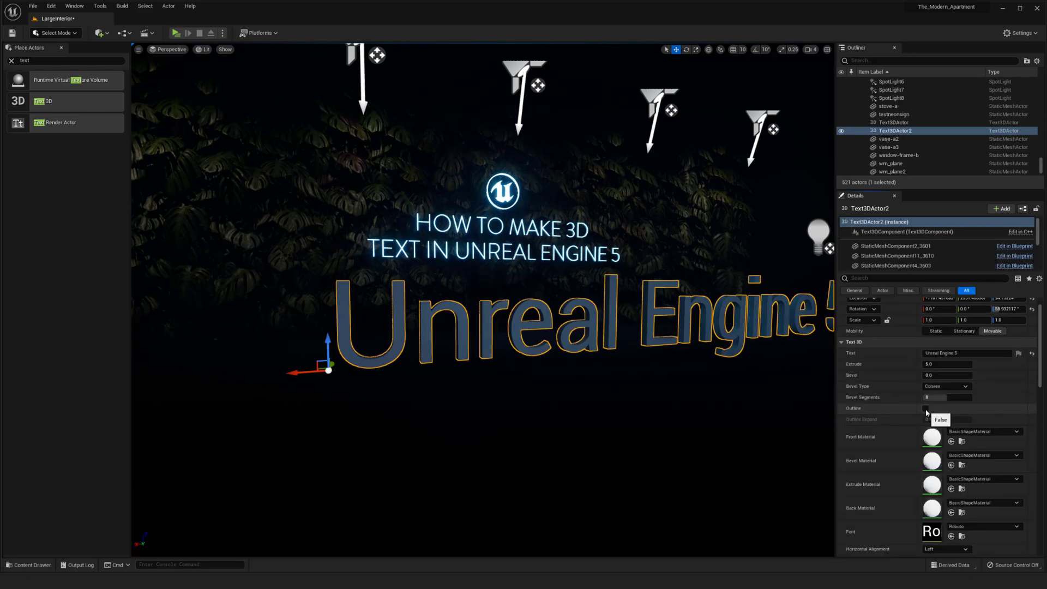
click(925, 407)
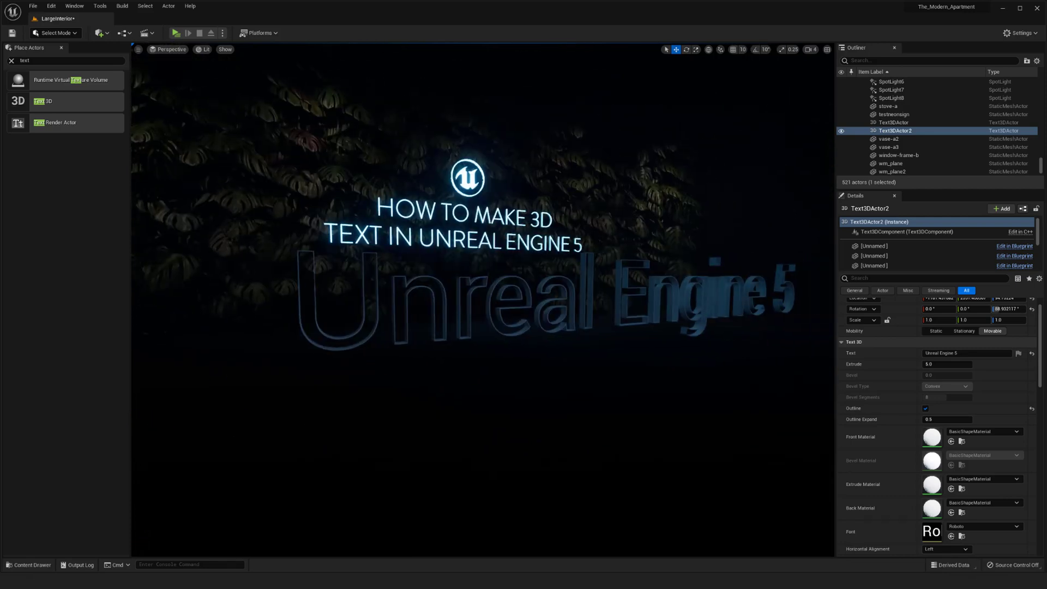
click(28, 565)
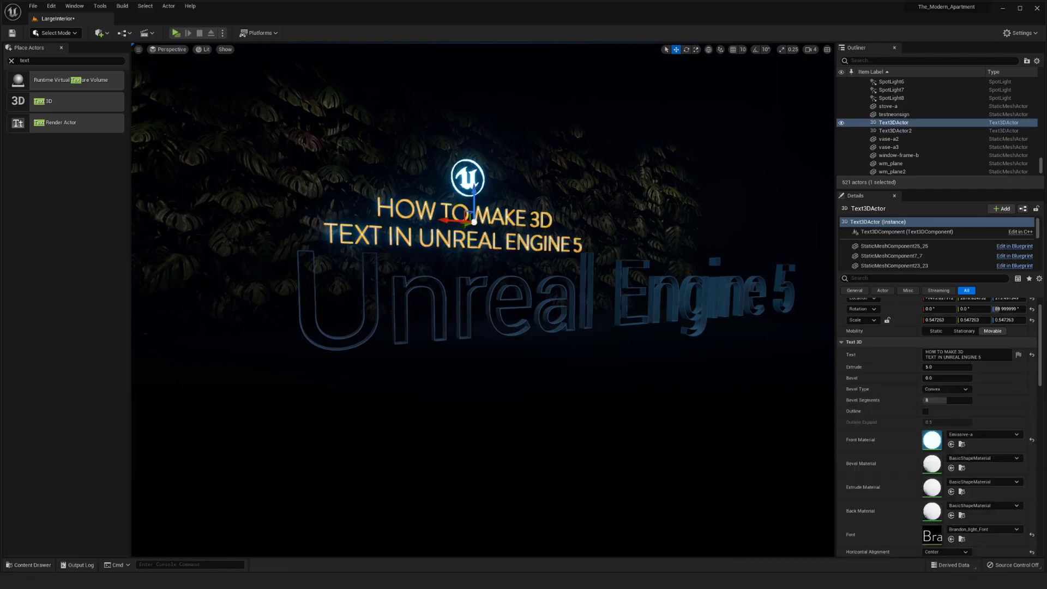
click(29, 564)
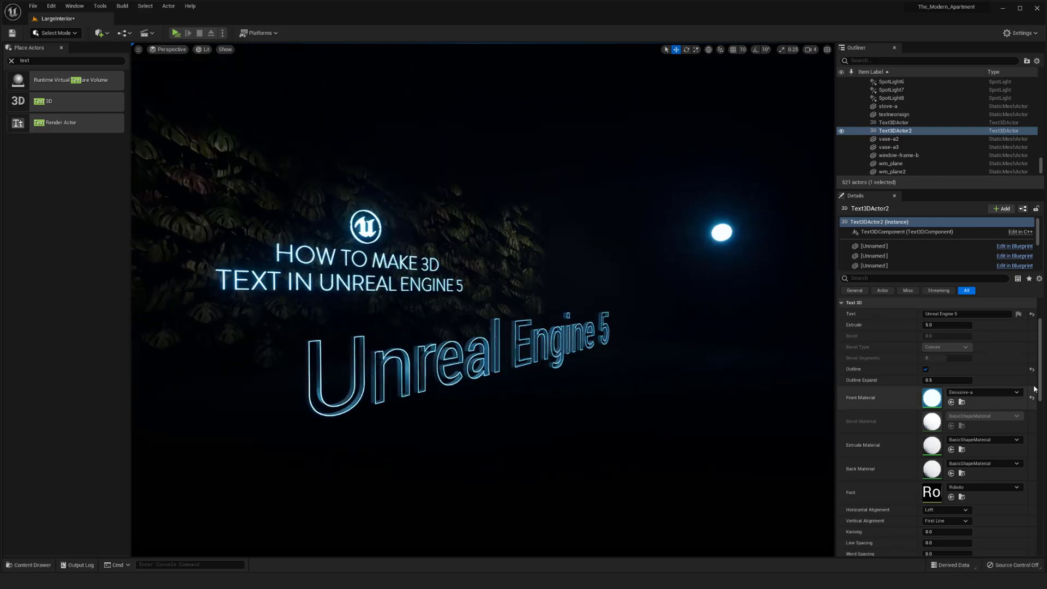
Centre-align the 'Unreal Engine 5' text and reselect Text3DActor2 to check its Roboto font
scroll(down, 3)
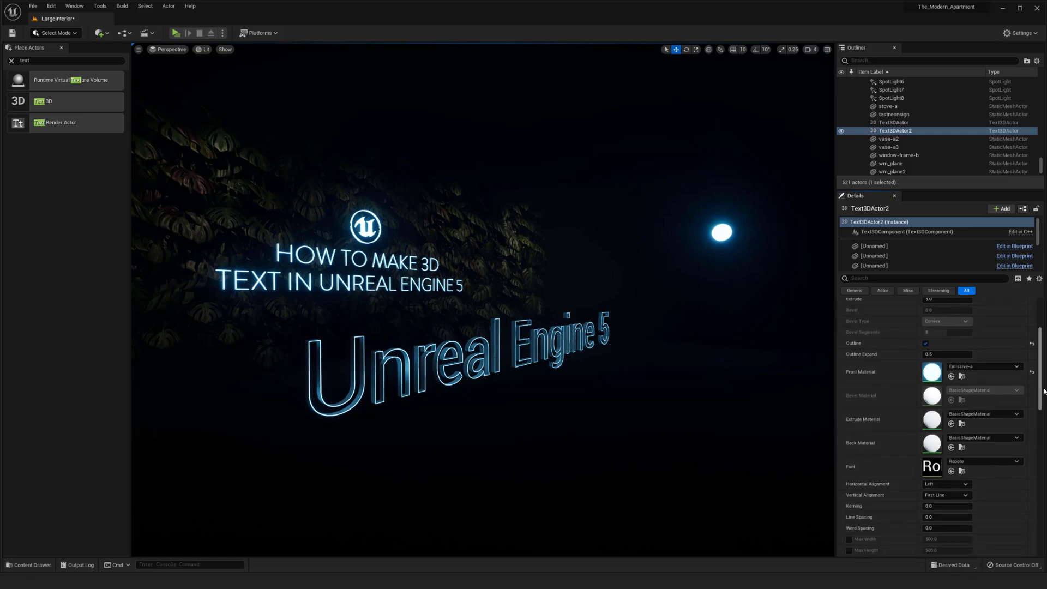
scroll(down, 3)
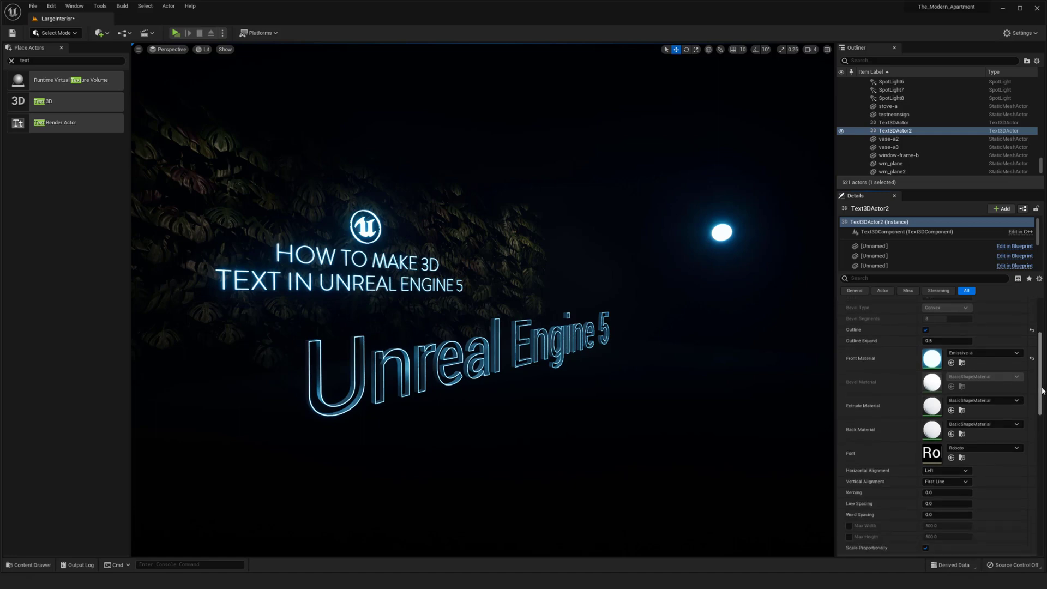
scroll(down, 3)
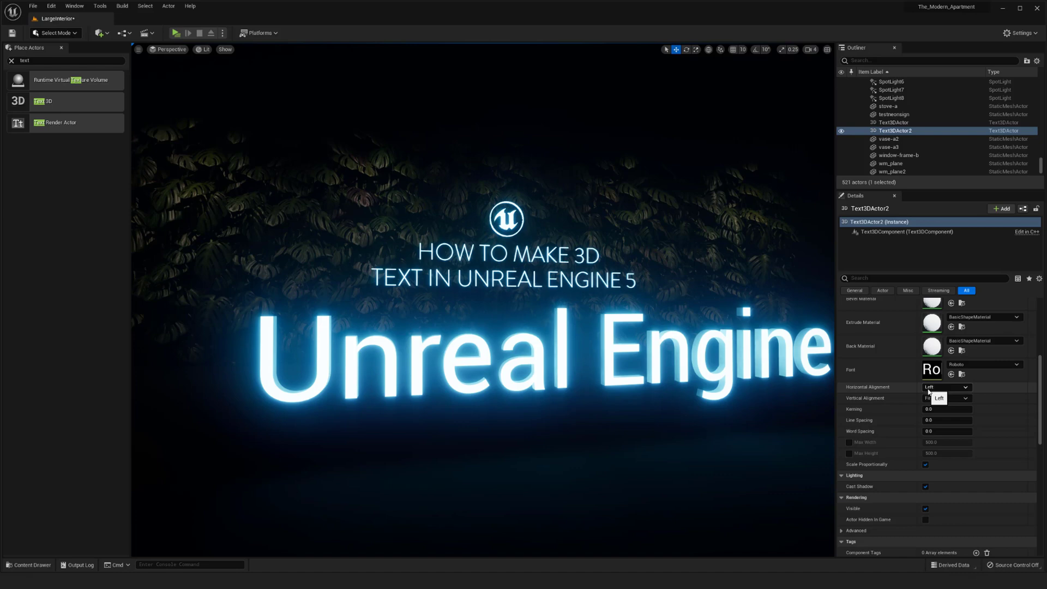
click(940, 387)
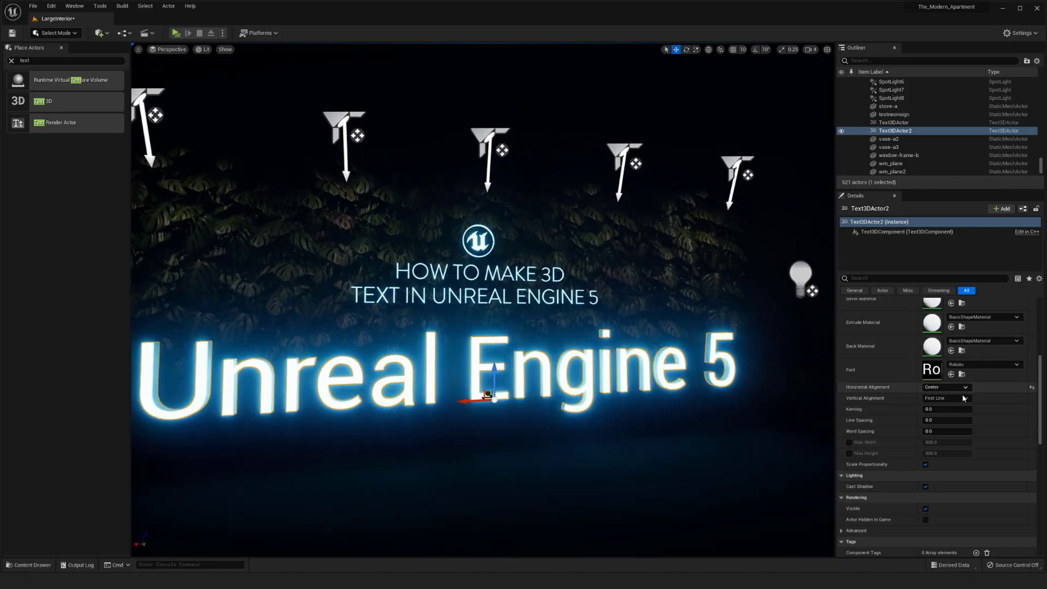
click(947, 398)
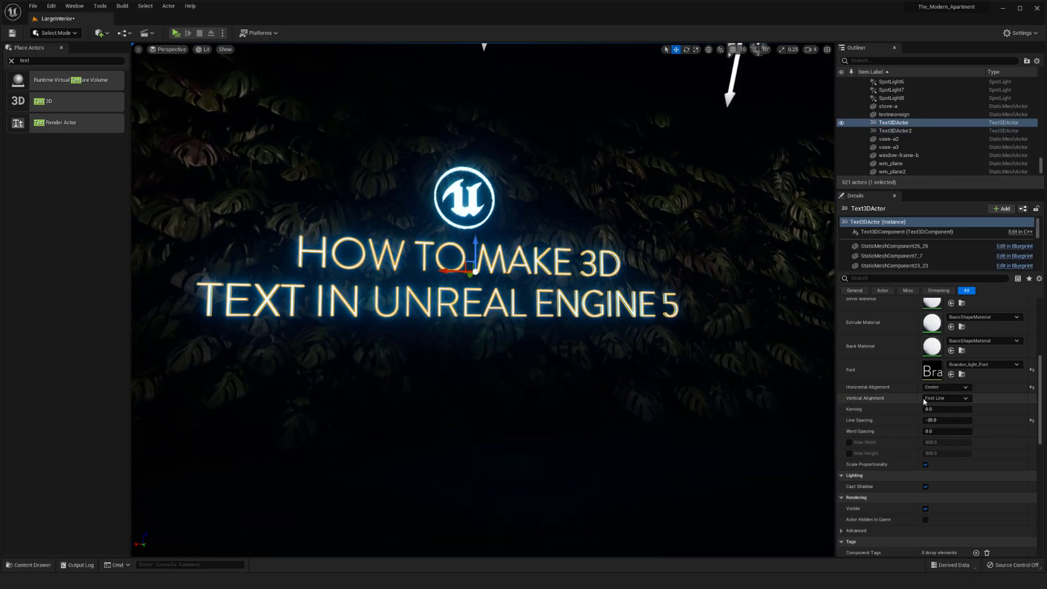
click(946, 398)
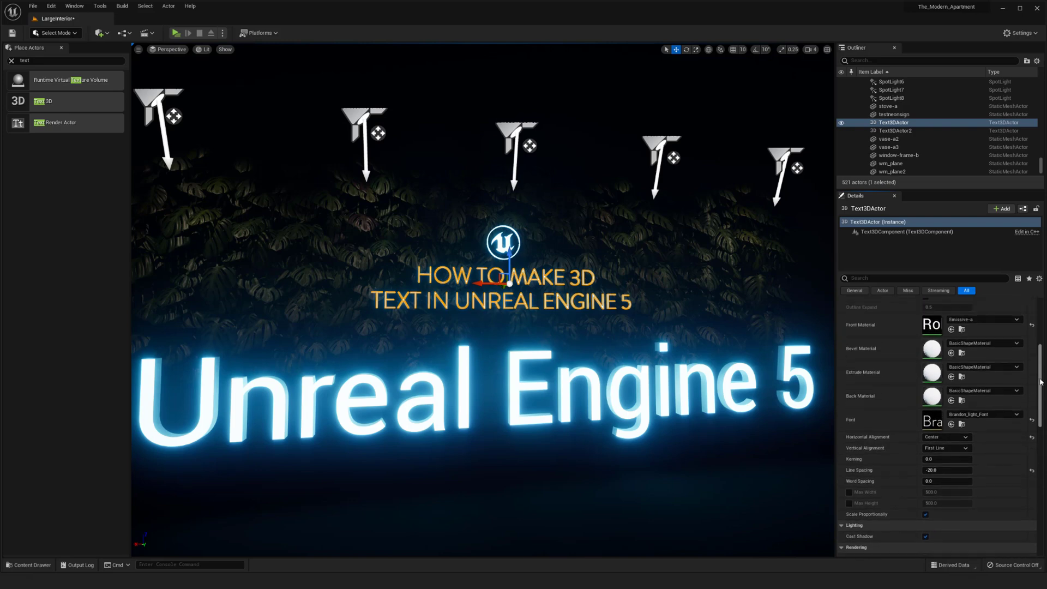
scroll(down, 3)
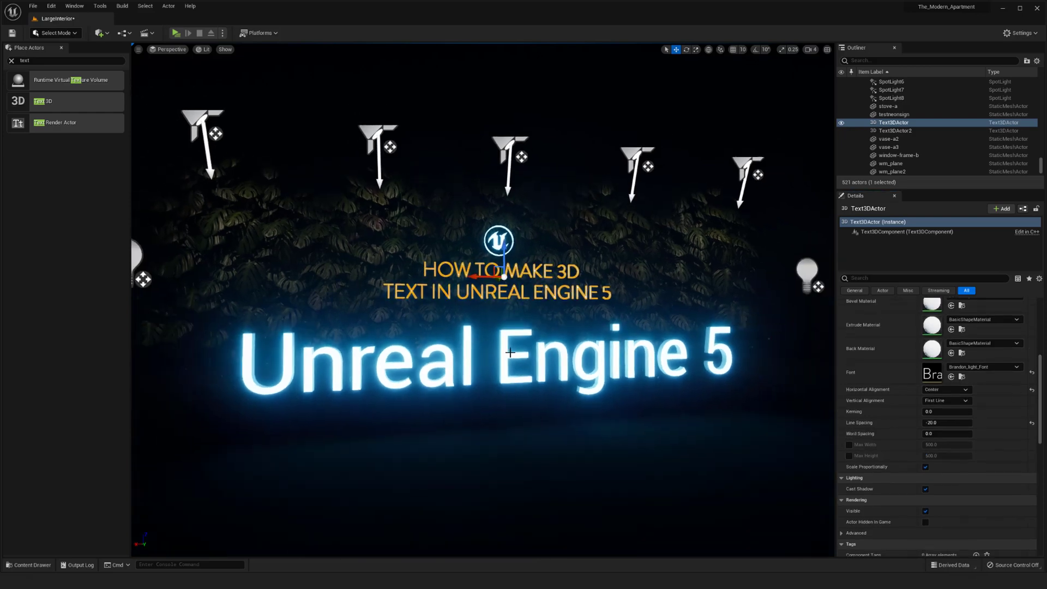
click(894, 131)
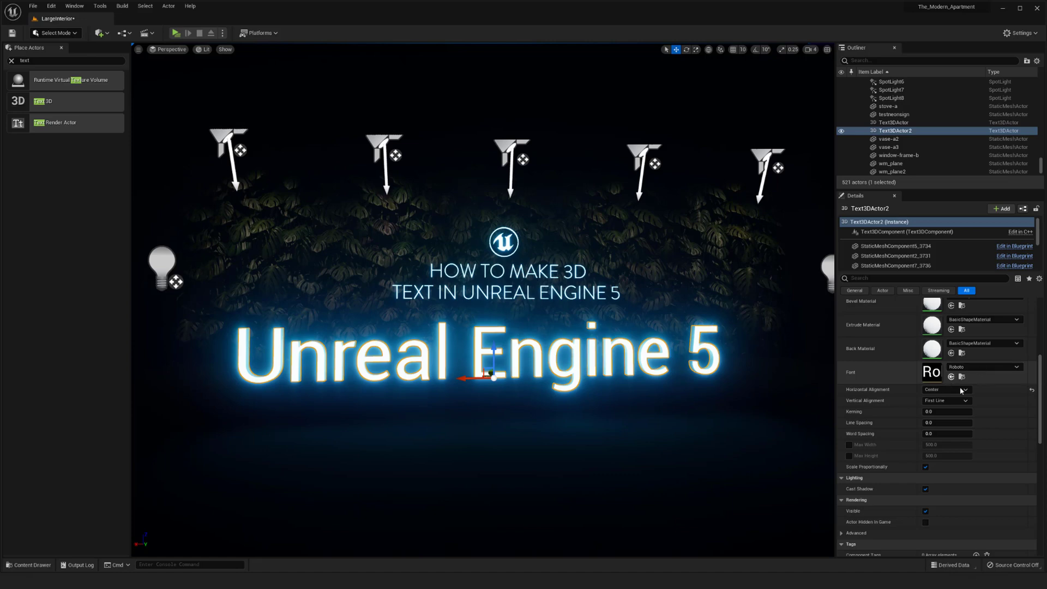
mouse_move(27, 564)
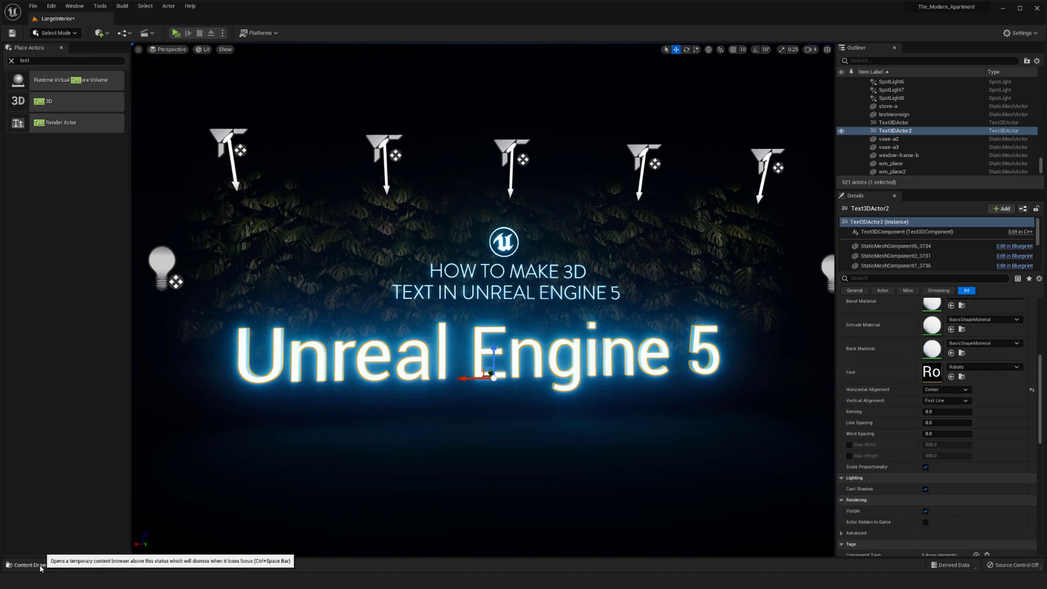
Try fonts from Content/Fonts on the text, settling on Brandon_blk_Font
click(28, 565)
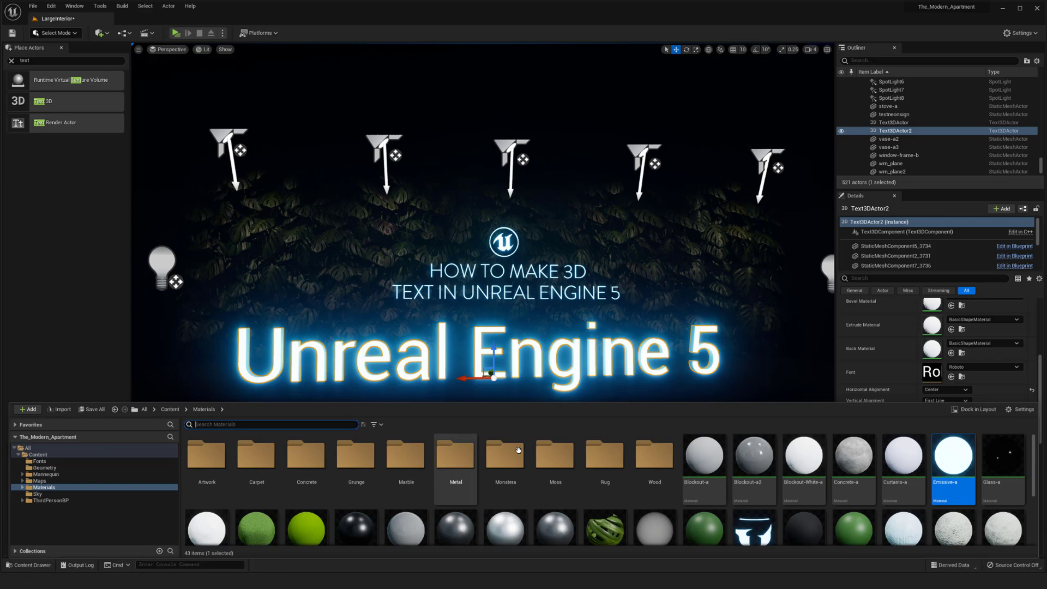
mouse_move(405, 458)
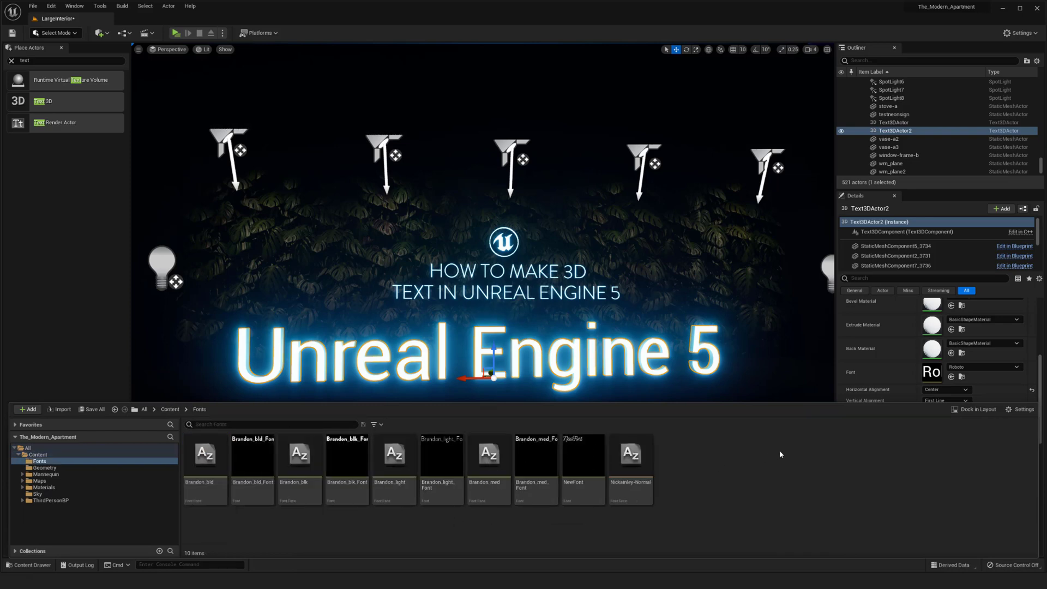
mouse_move(536, 454)
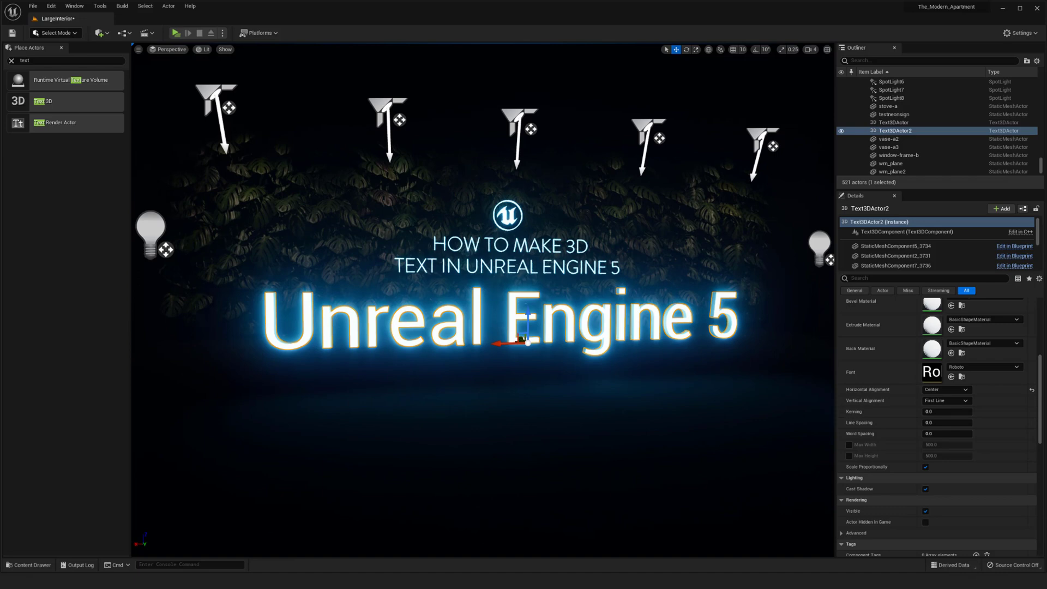
click(30, 565)
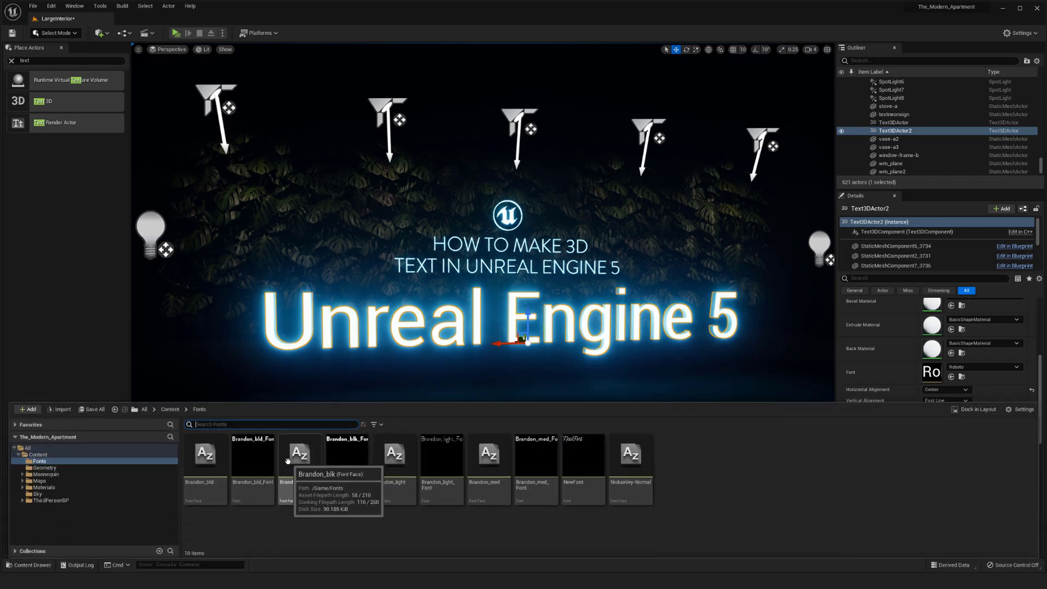
mouse_move(805, 459)
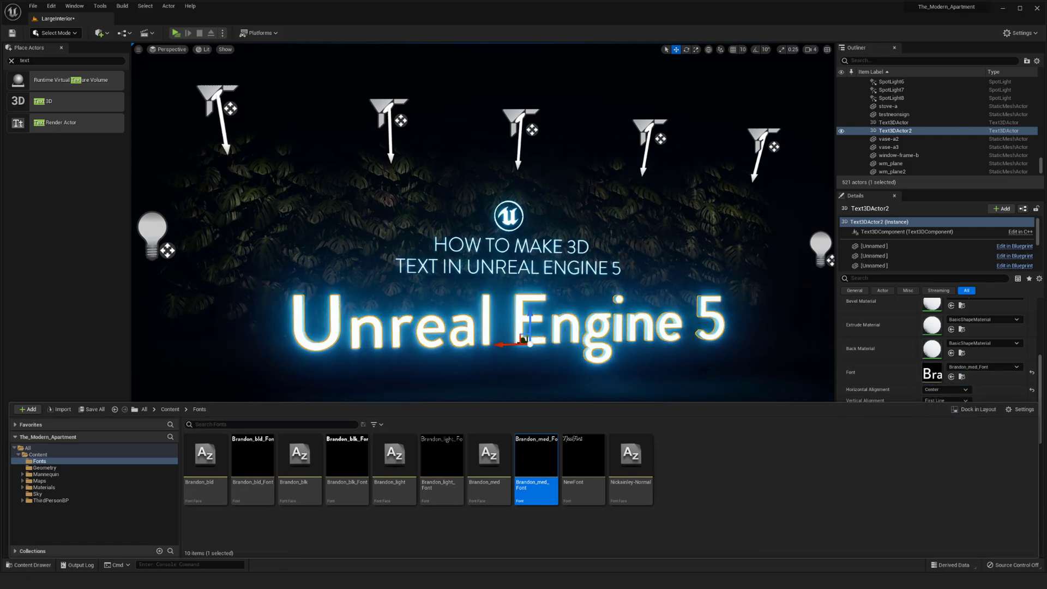
click(28, 565)
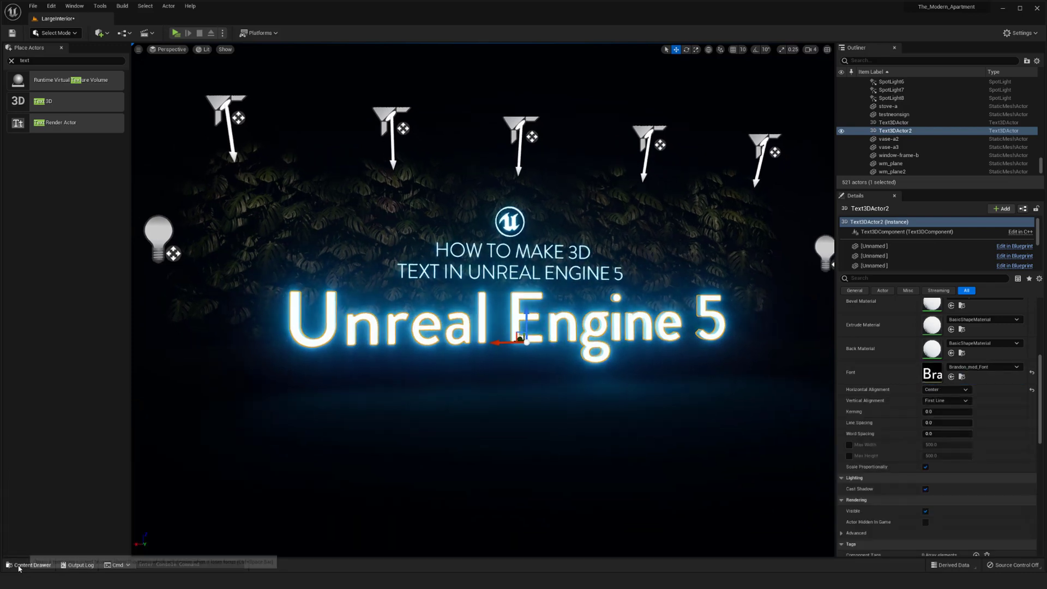
click(29, 564)
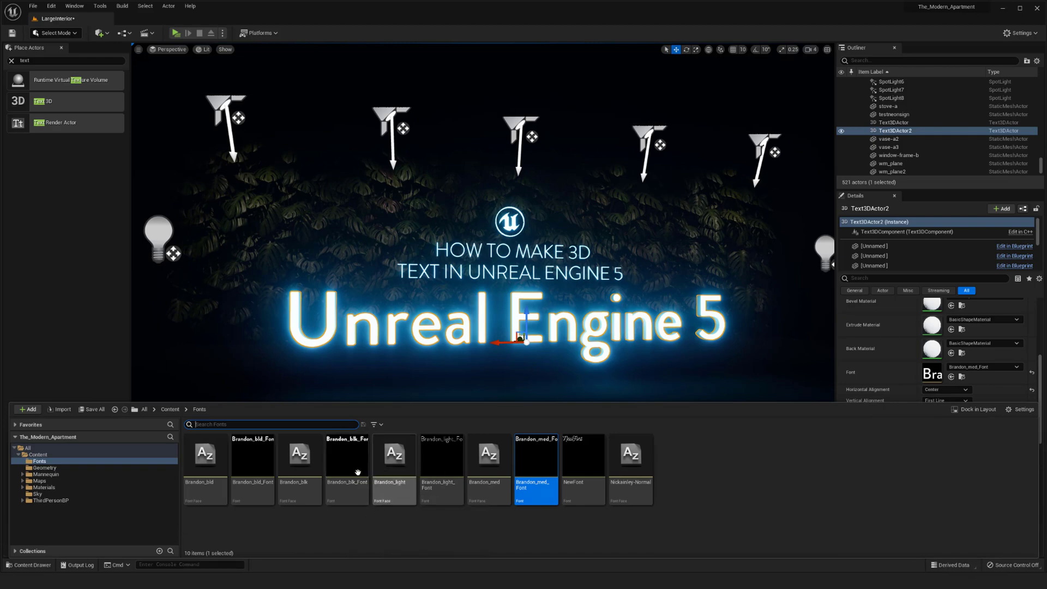
click(347, 462)
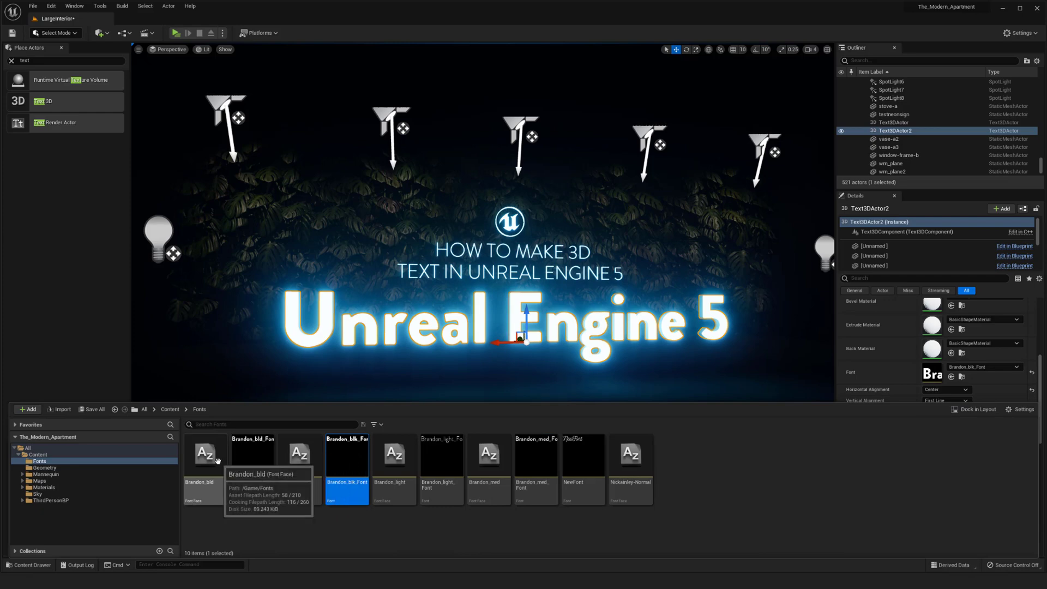
Open the Brandon_bld_Font asset in the font editor
click(205, 453)
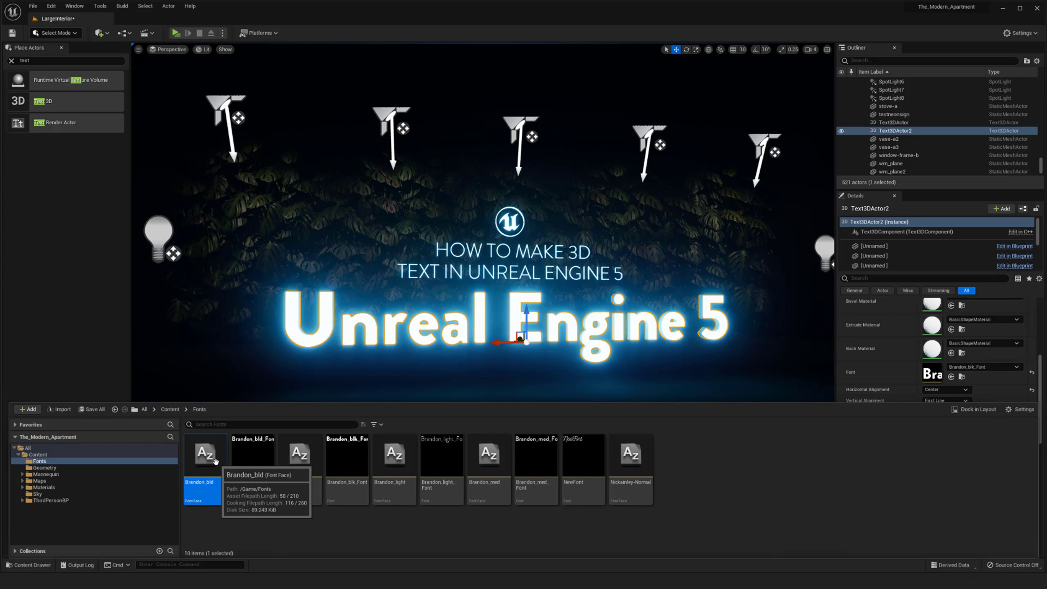
double_click(205, 453)
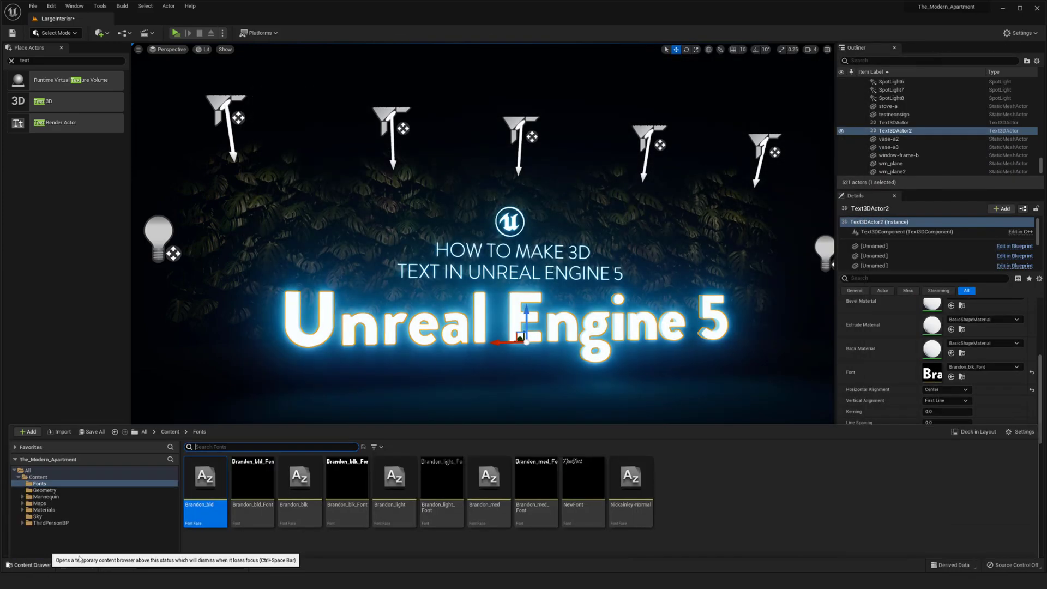
double_click(205, 477)
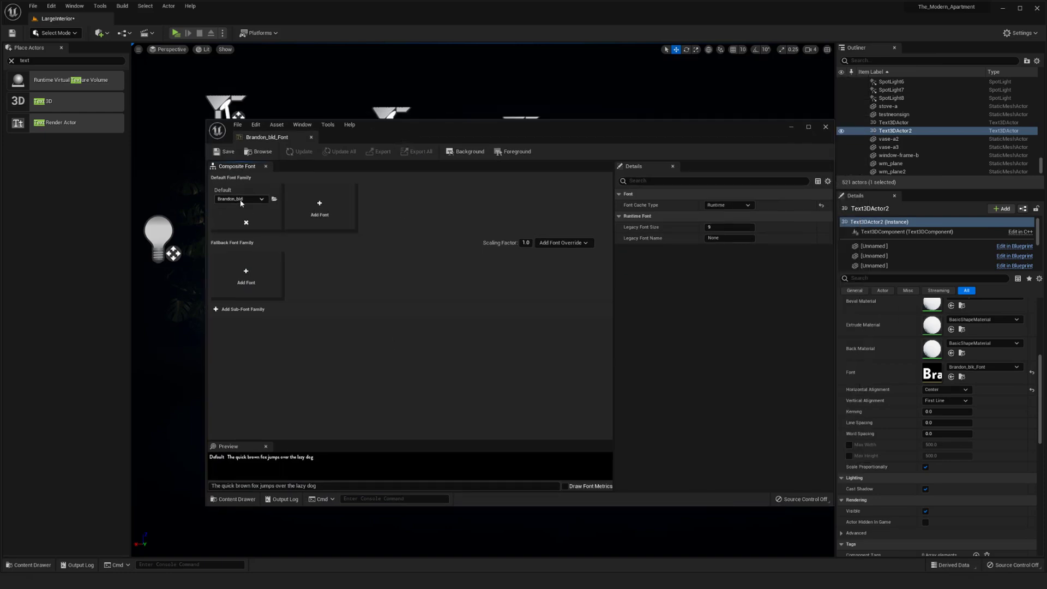
click(261, 199)
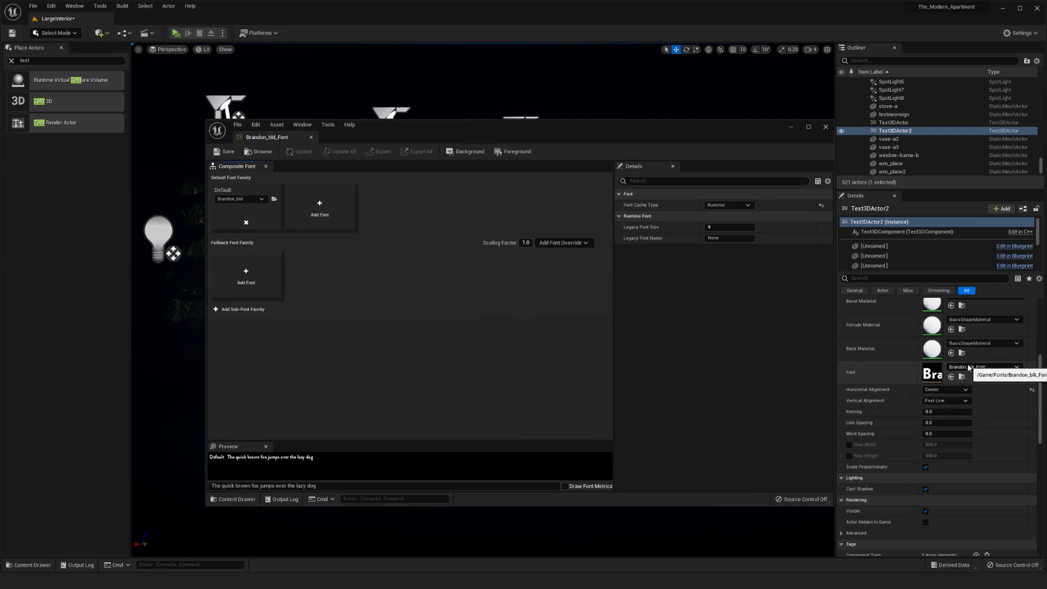
mouse_move(319, 204)
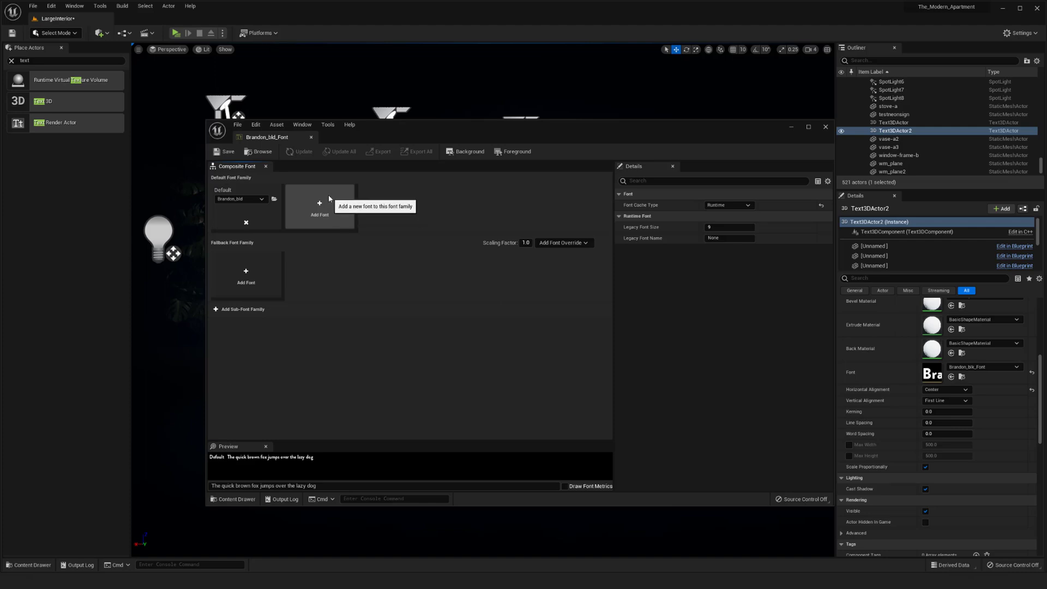
mouse_move(441, 355)
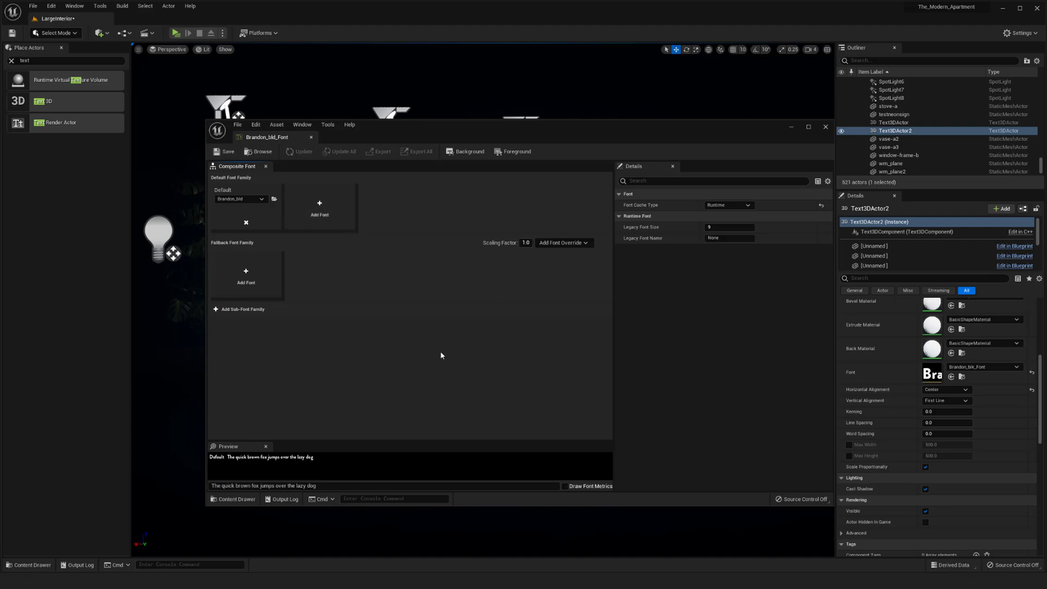
mouse_move(319, 206)
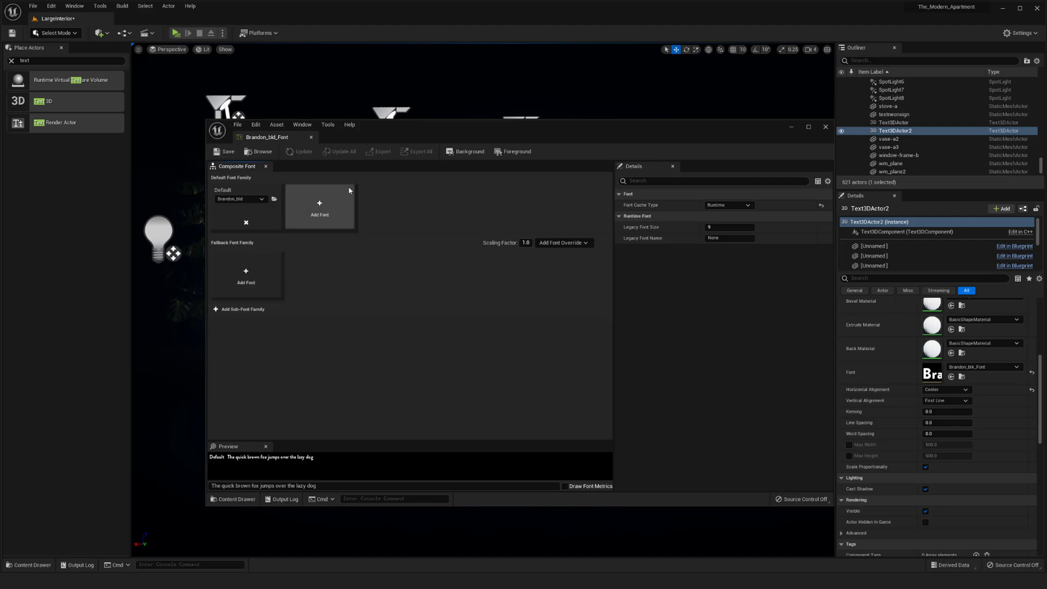
mouse_move(310, 138)
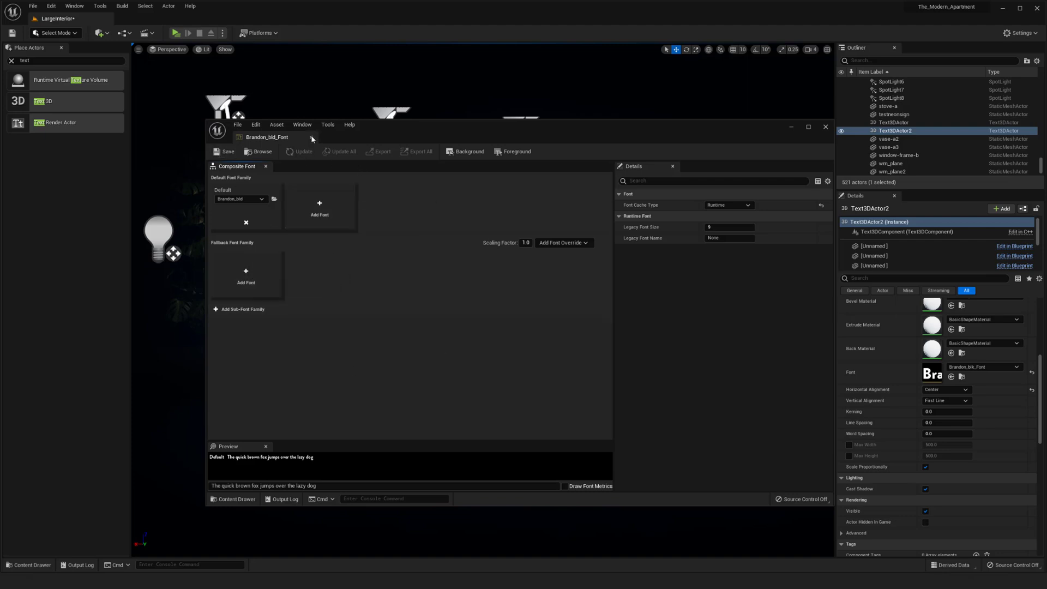
mouse_move(310, 139)
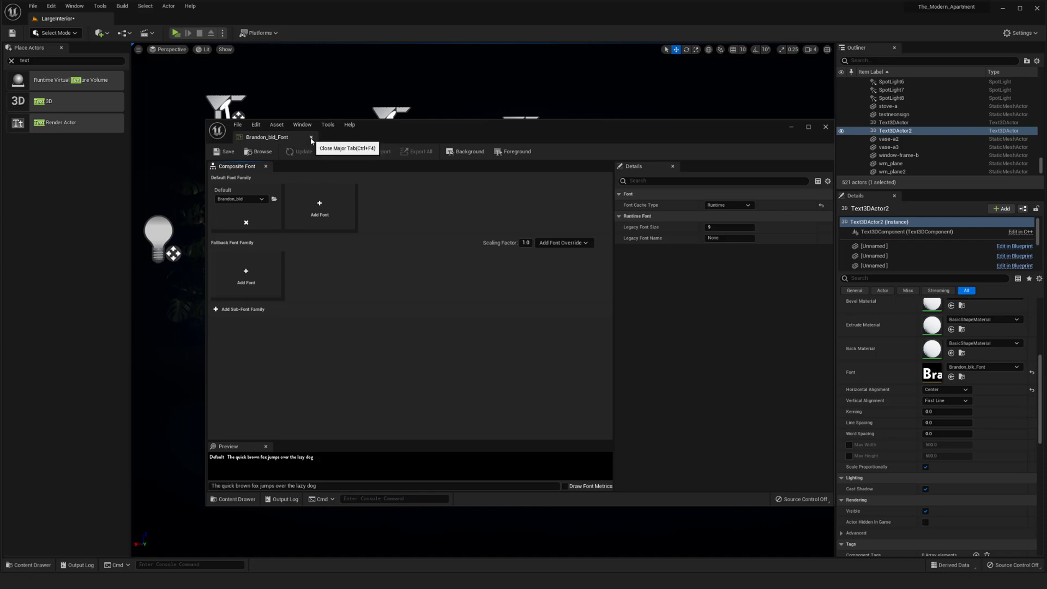
Close the Brandon_bld_Font editor tab
click(310, 137)
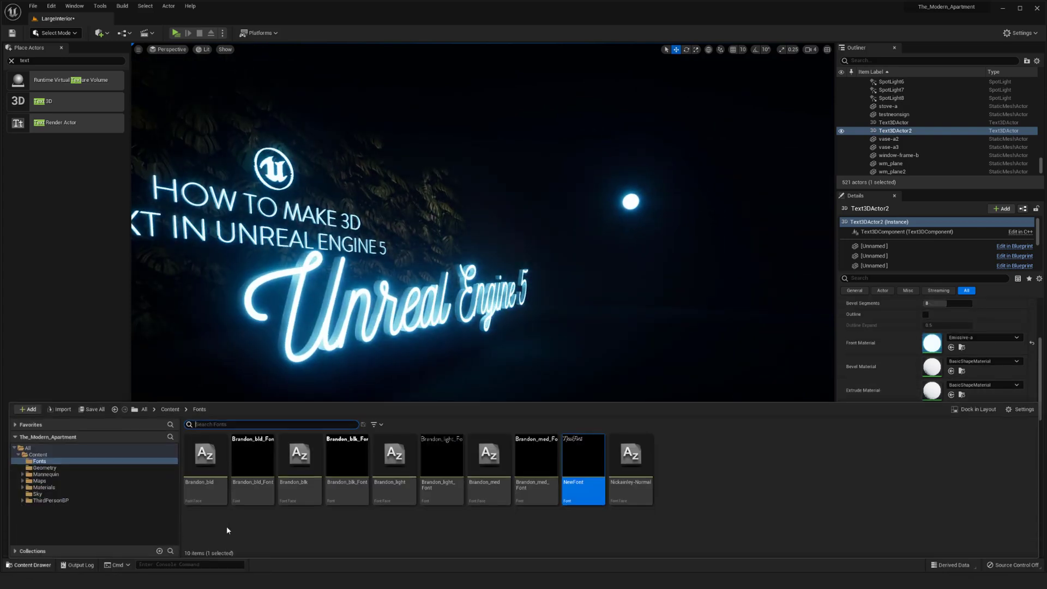
Close the Content Drawer
click(170, 409)
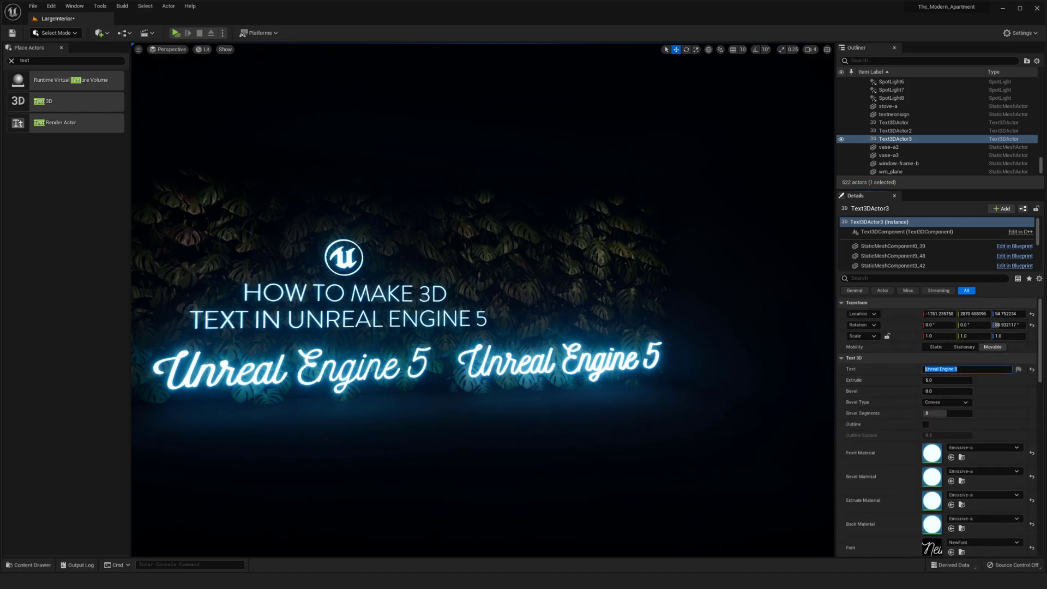
Change the copy's text to '3D Text' and scroll down the Details panel
key(Delete)
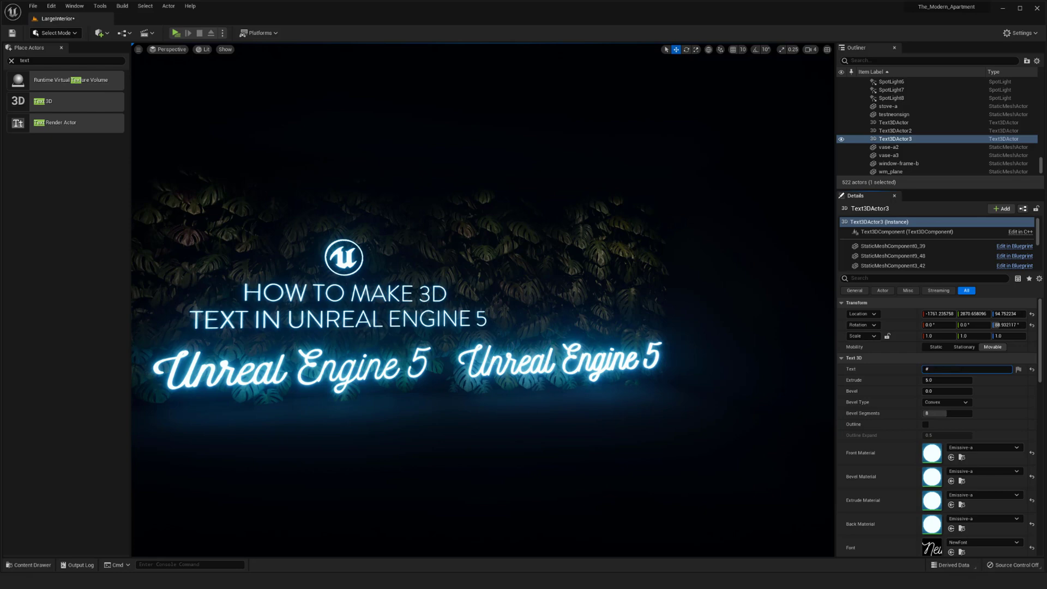
text(3D Te)
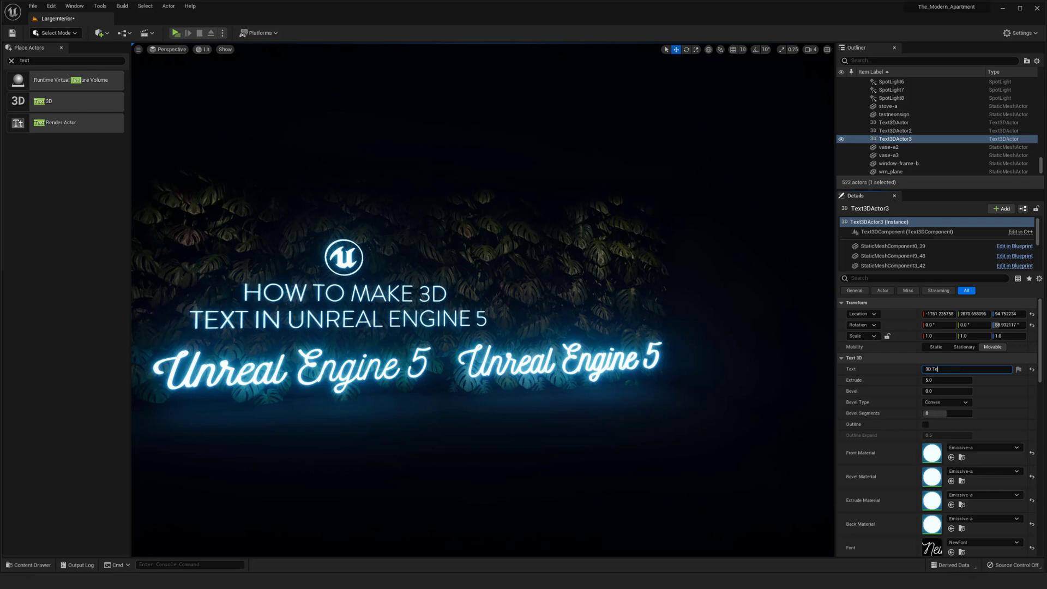
text(3D Text)
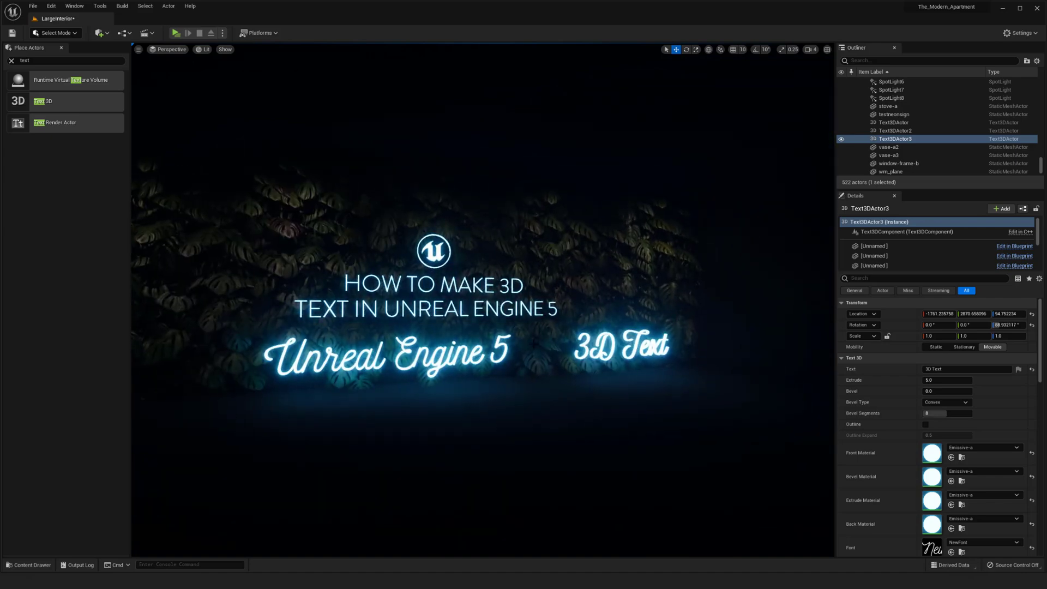
scroll(down, 3)
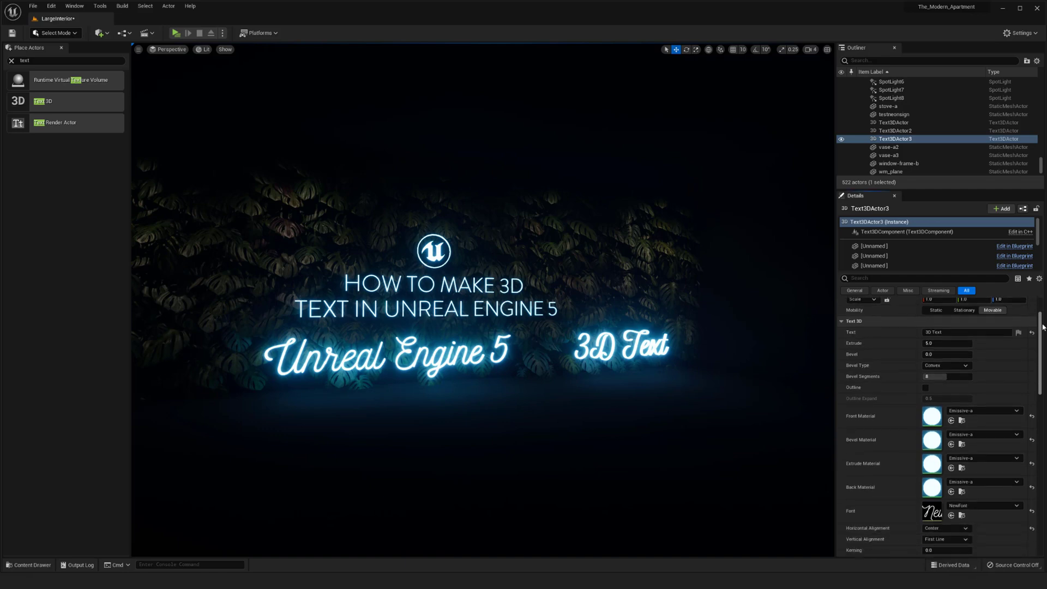
scroll(down, 3)
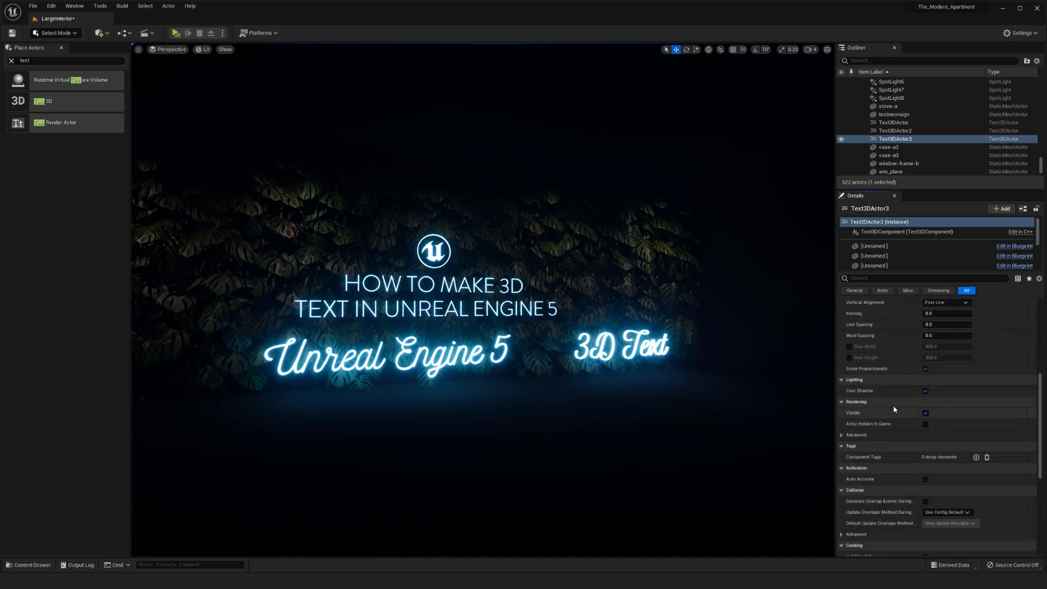
scroll(down, 3)
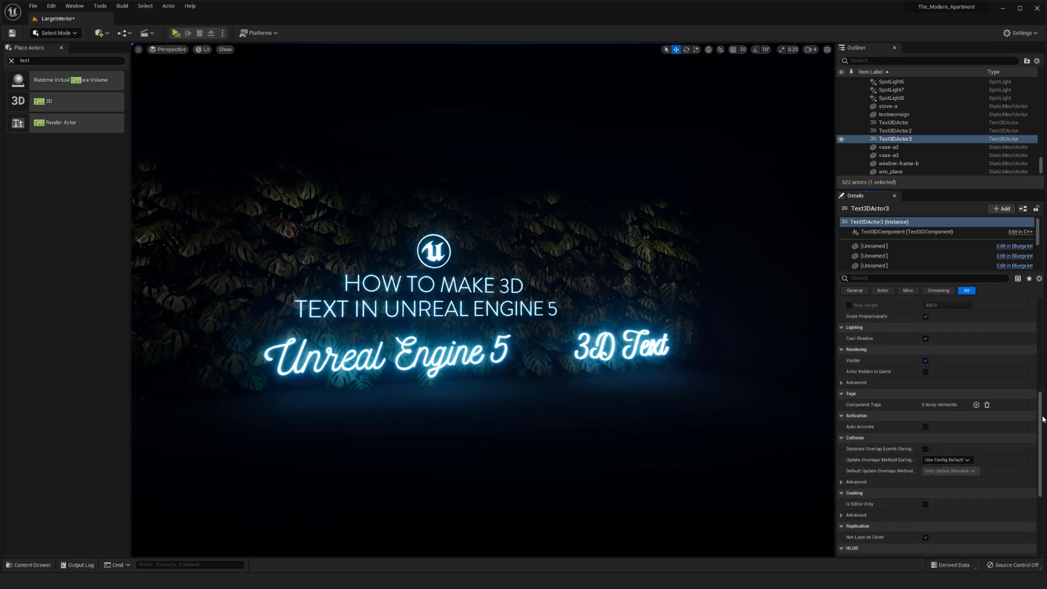